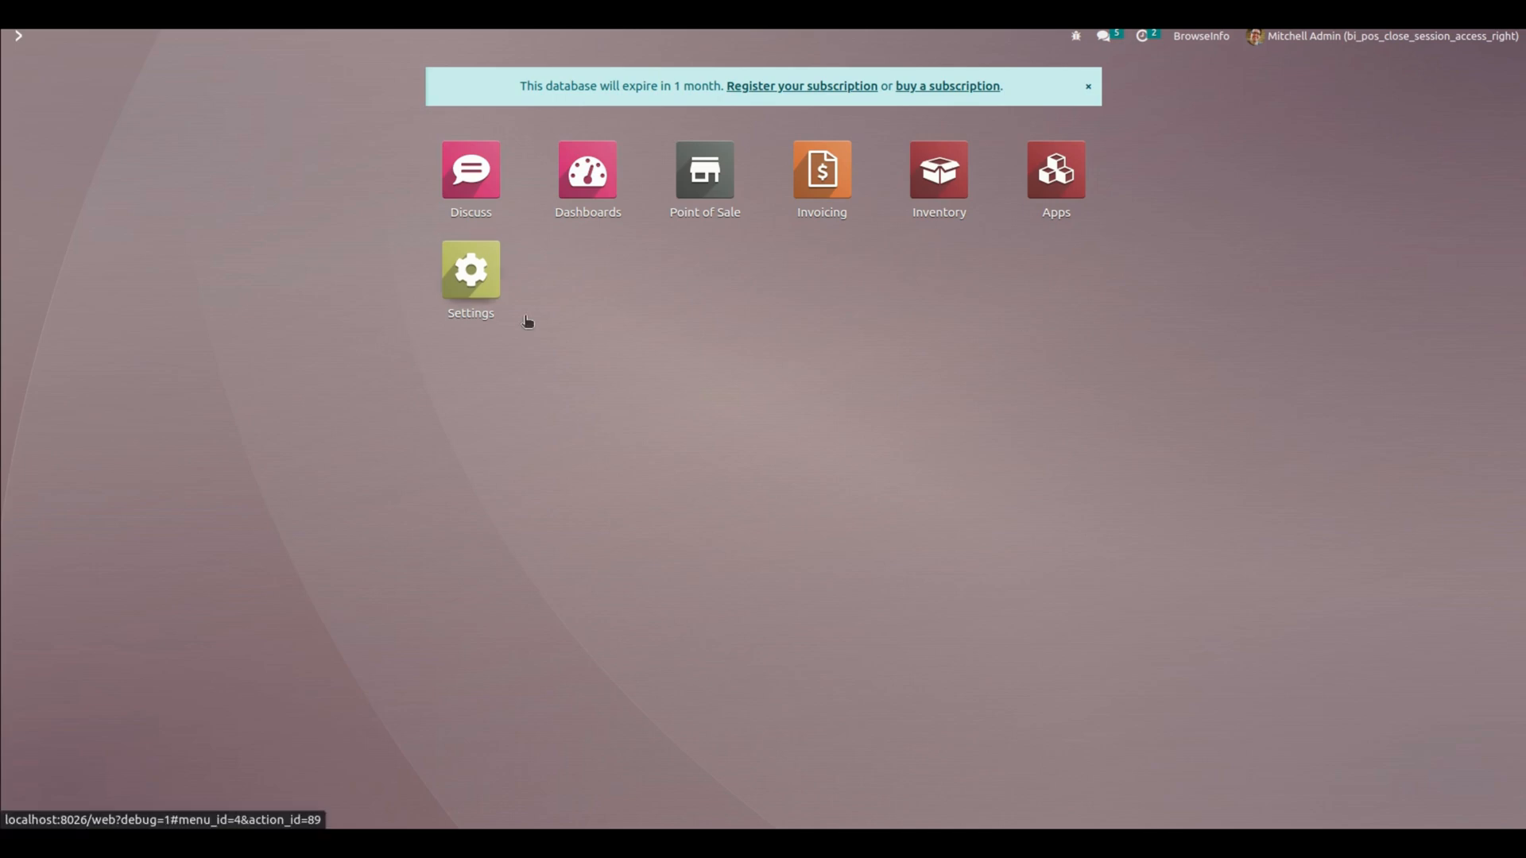
mouse_move(487, 293)
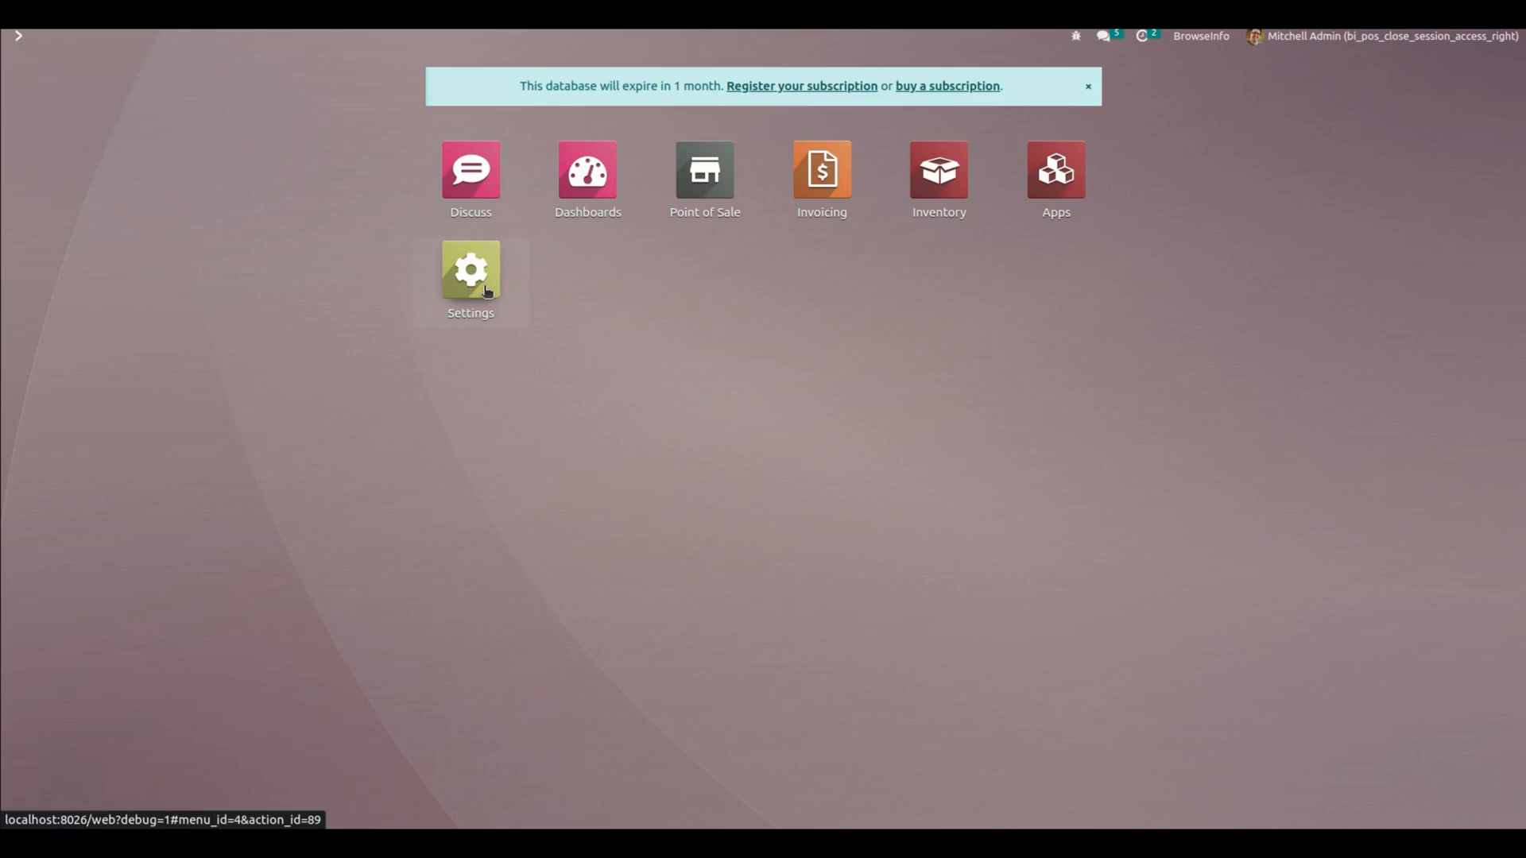
Go to the Users list under Settings, showing Marc Demo and Mitchell Admin
left_click(471, 270)
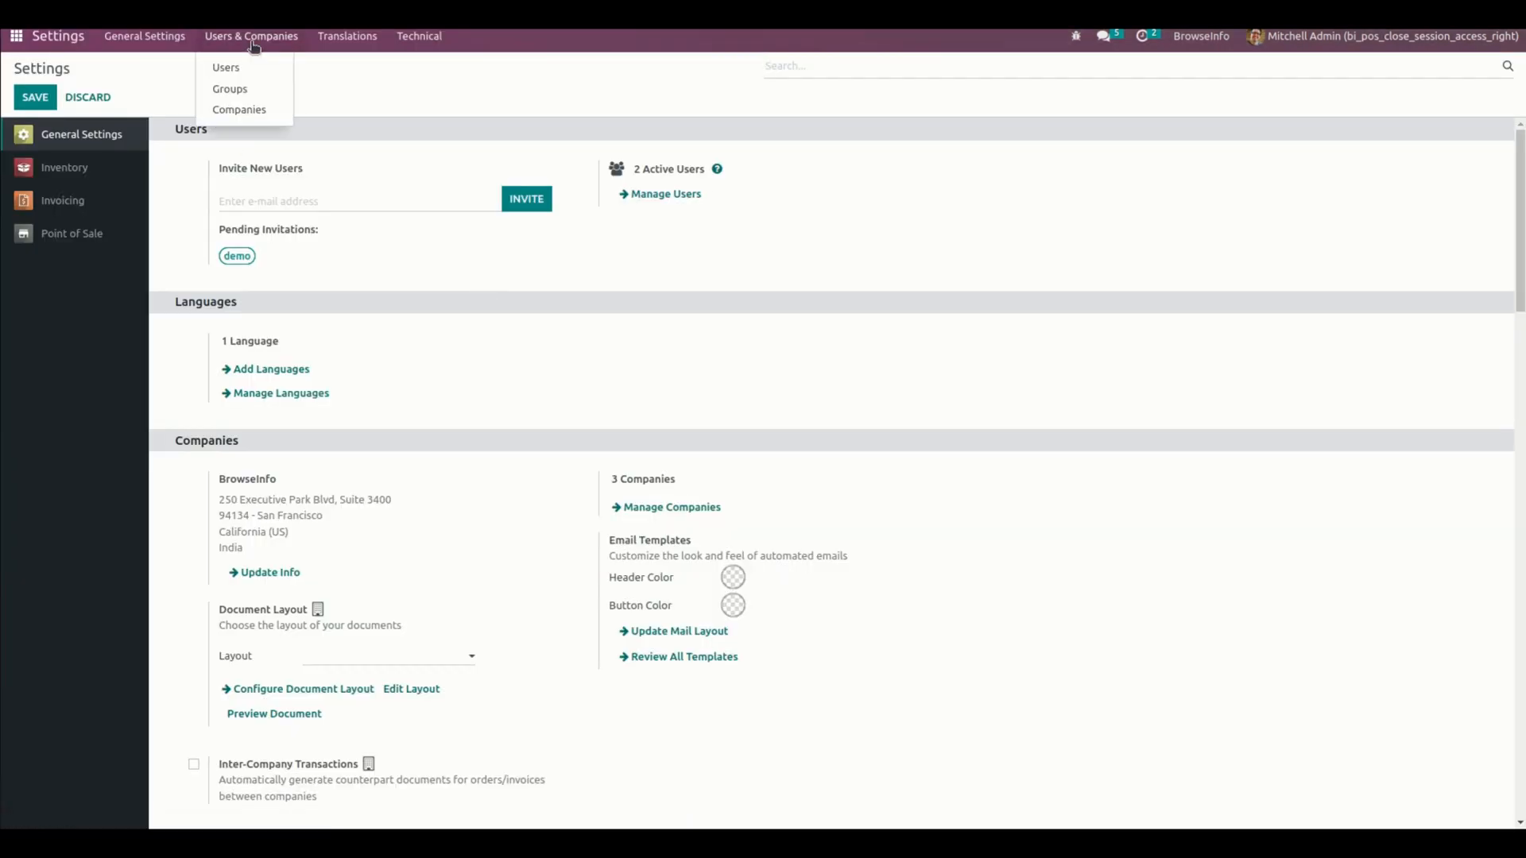
left_click(224, 67)
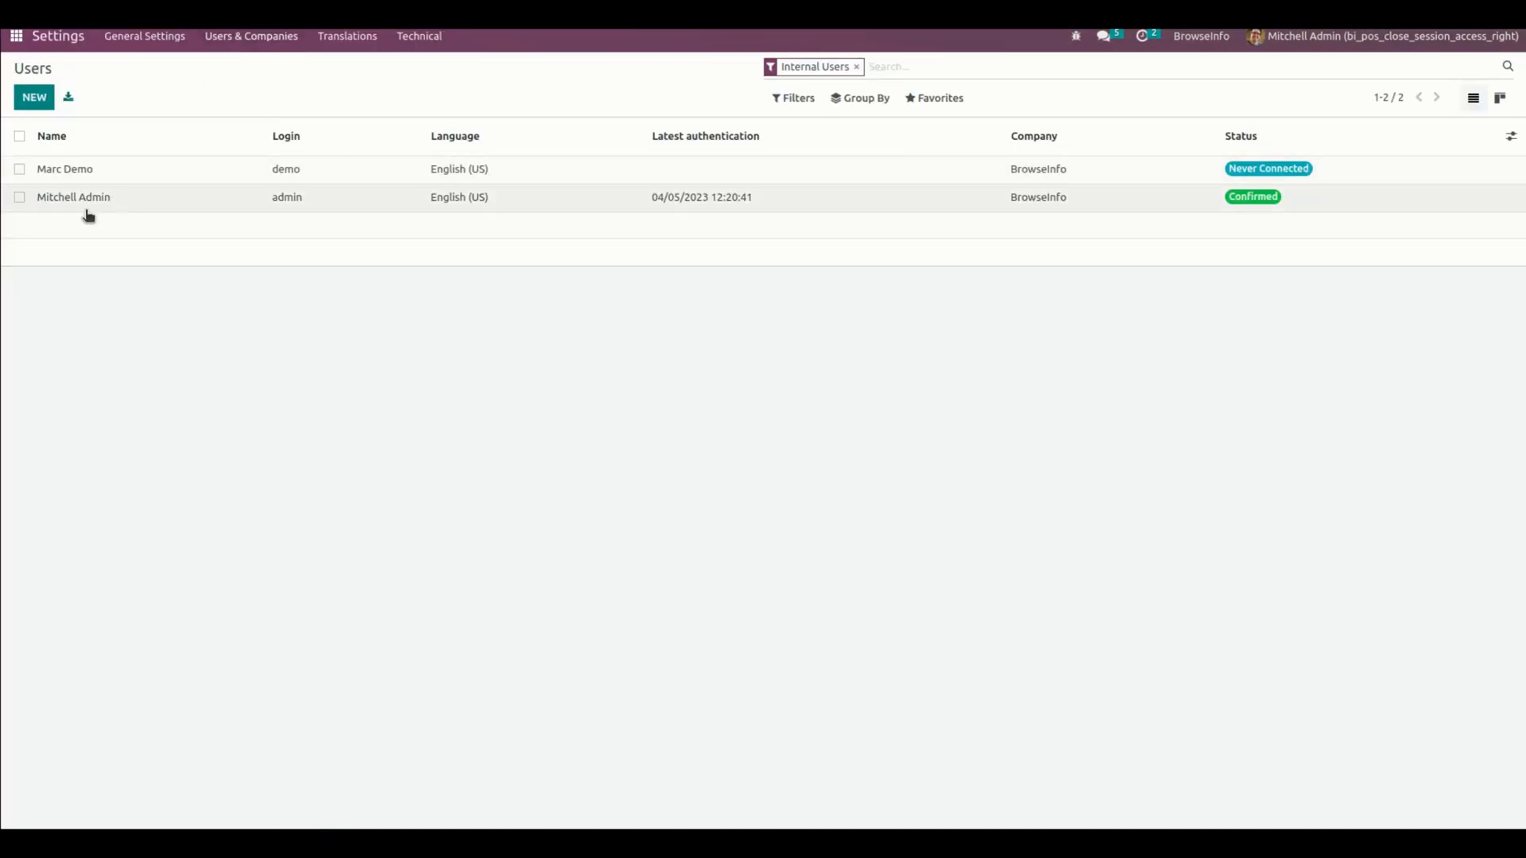
Check that Mitchell Admin's Technical rights have Hide POS Close Session Button enabled, then return home
left_click(73, 197)
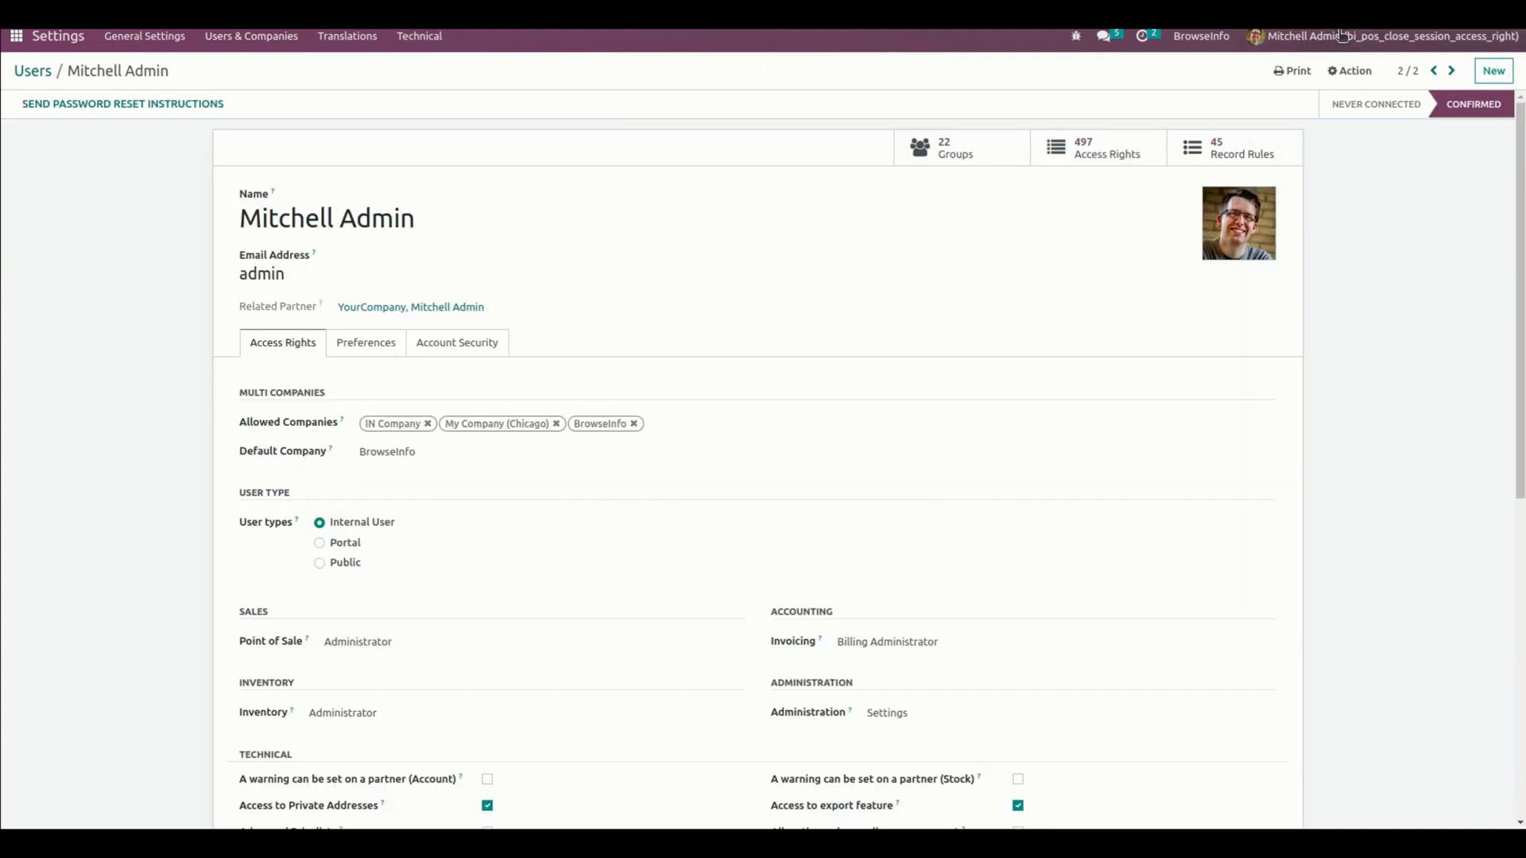
scroll("down", 3)
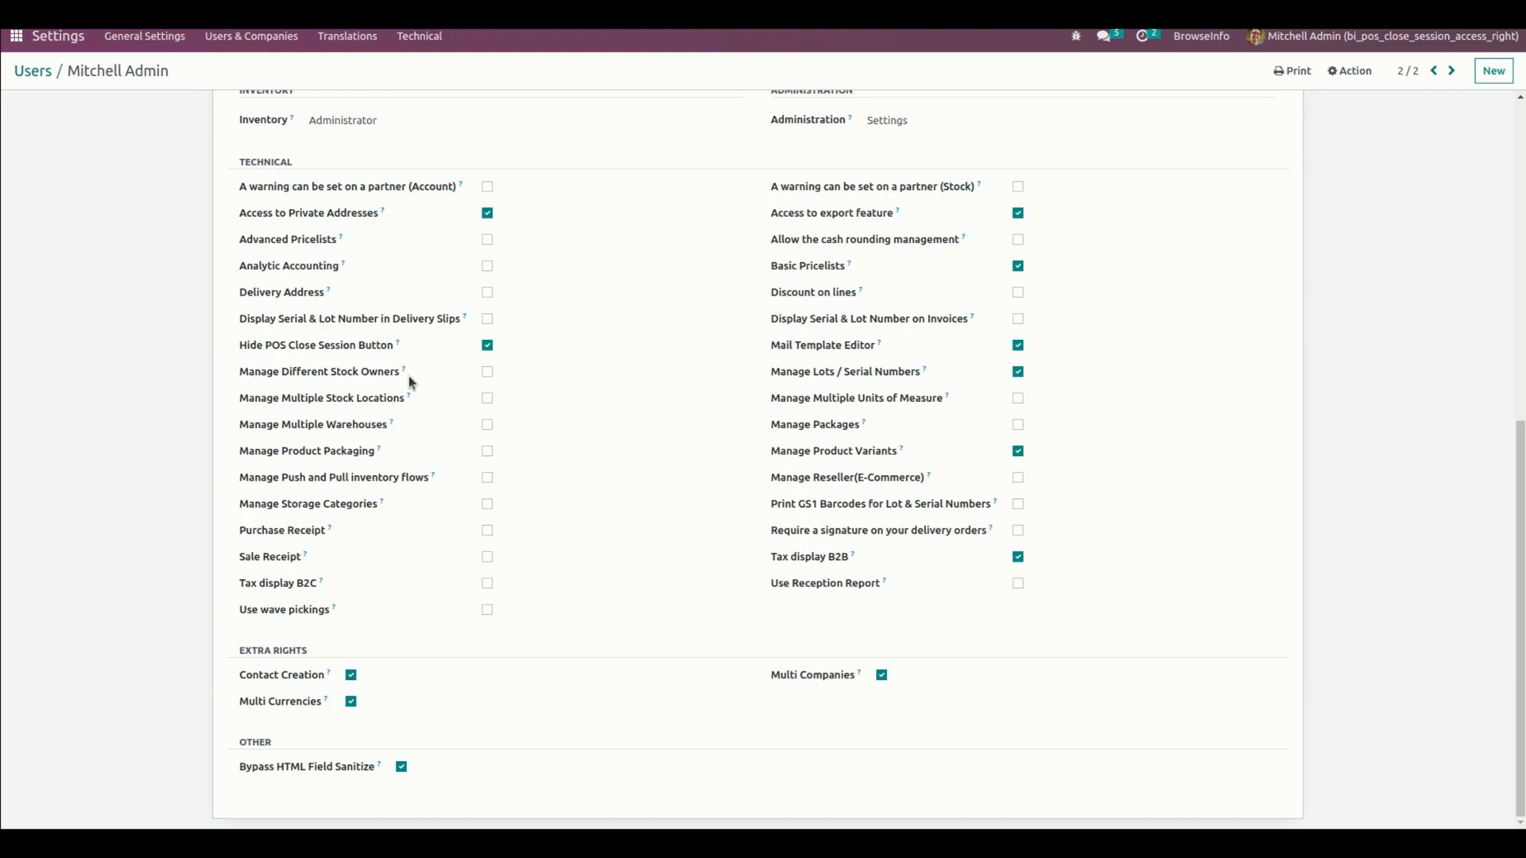
mouse_move(300, 353)
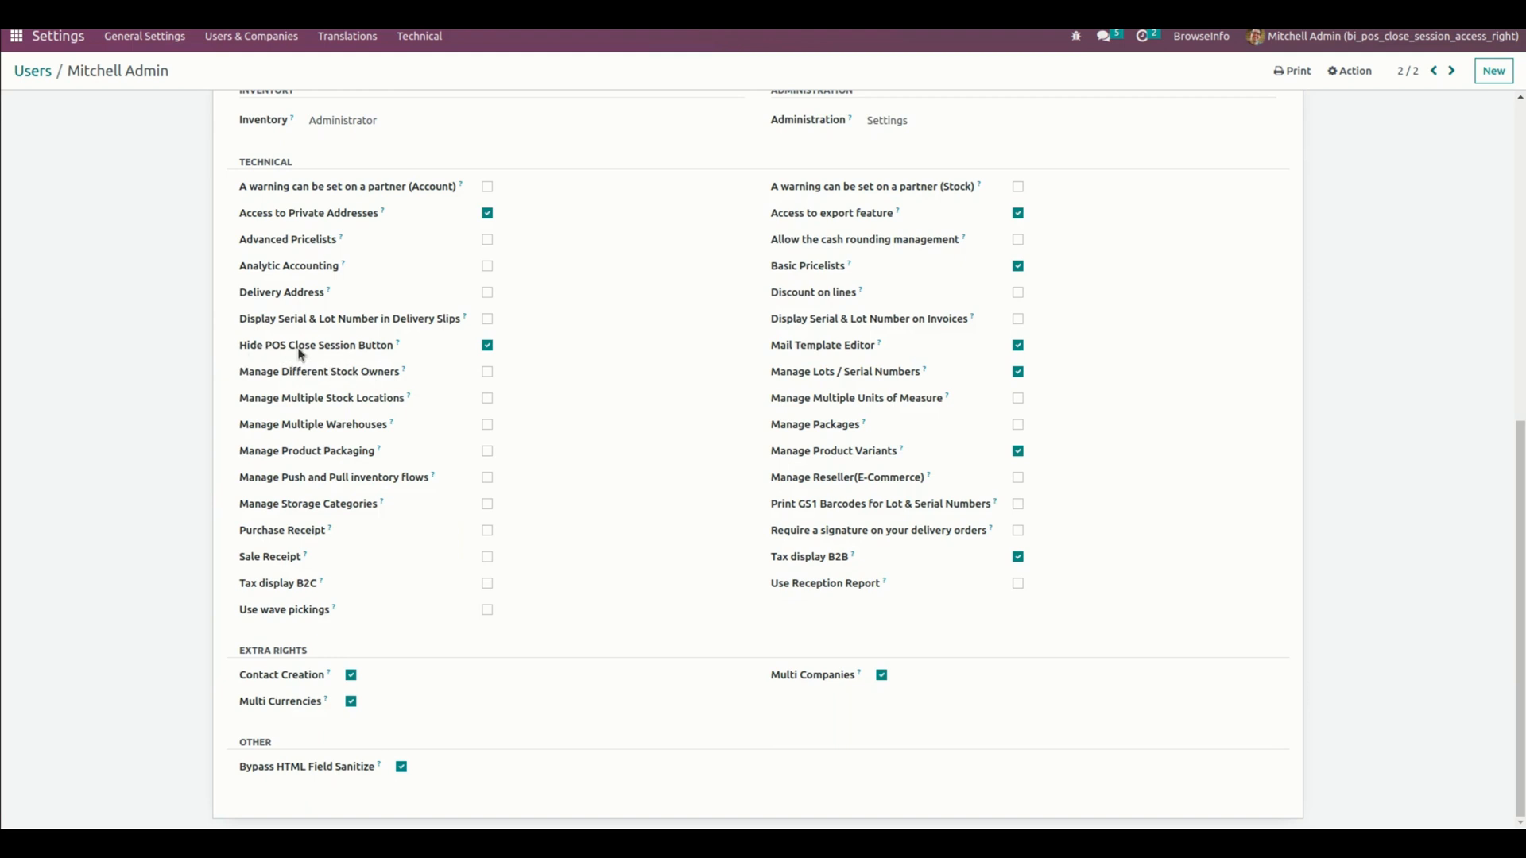
mouse_move(376, 353)
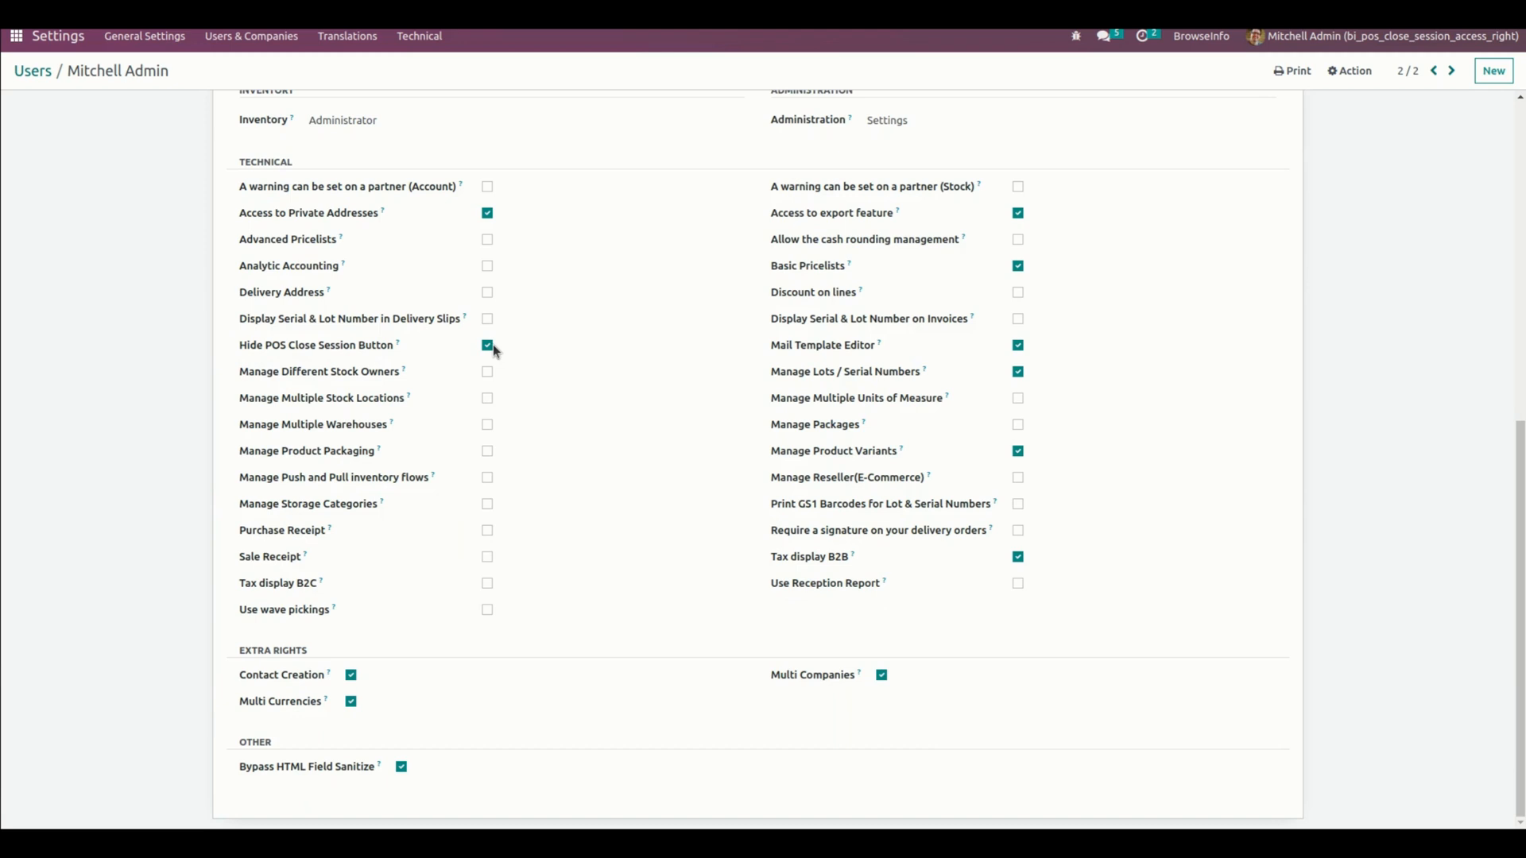
mouse_move(340, 359)
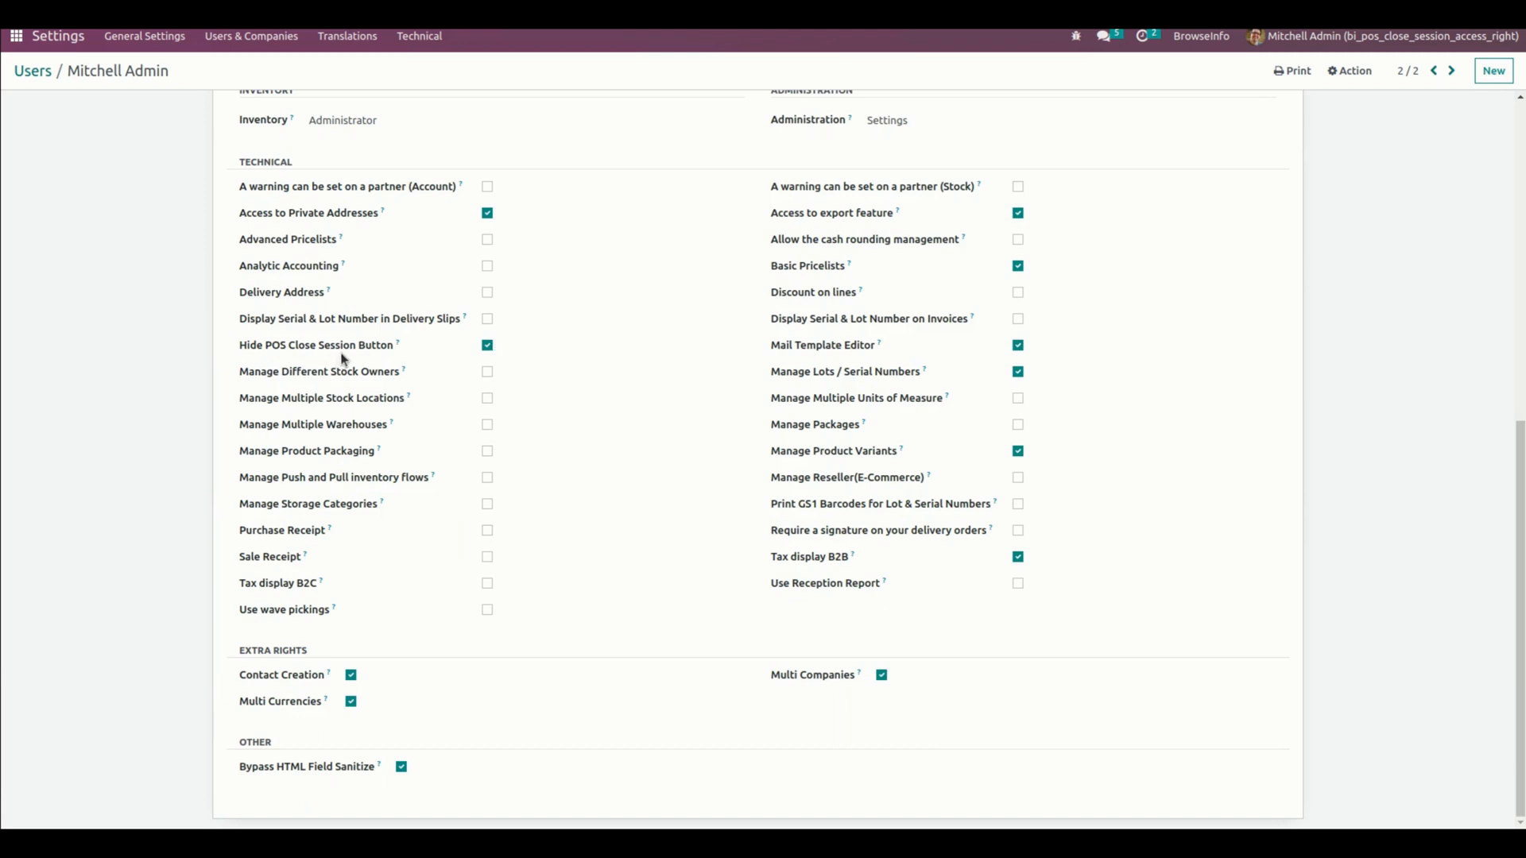
scroll("up", 3)
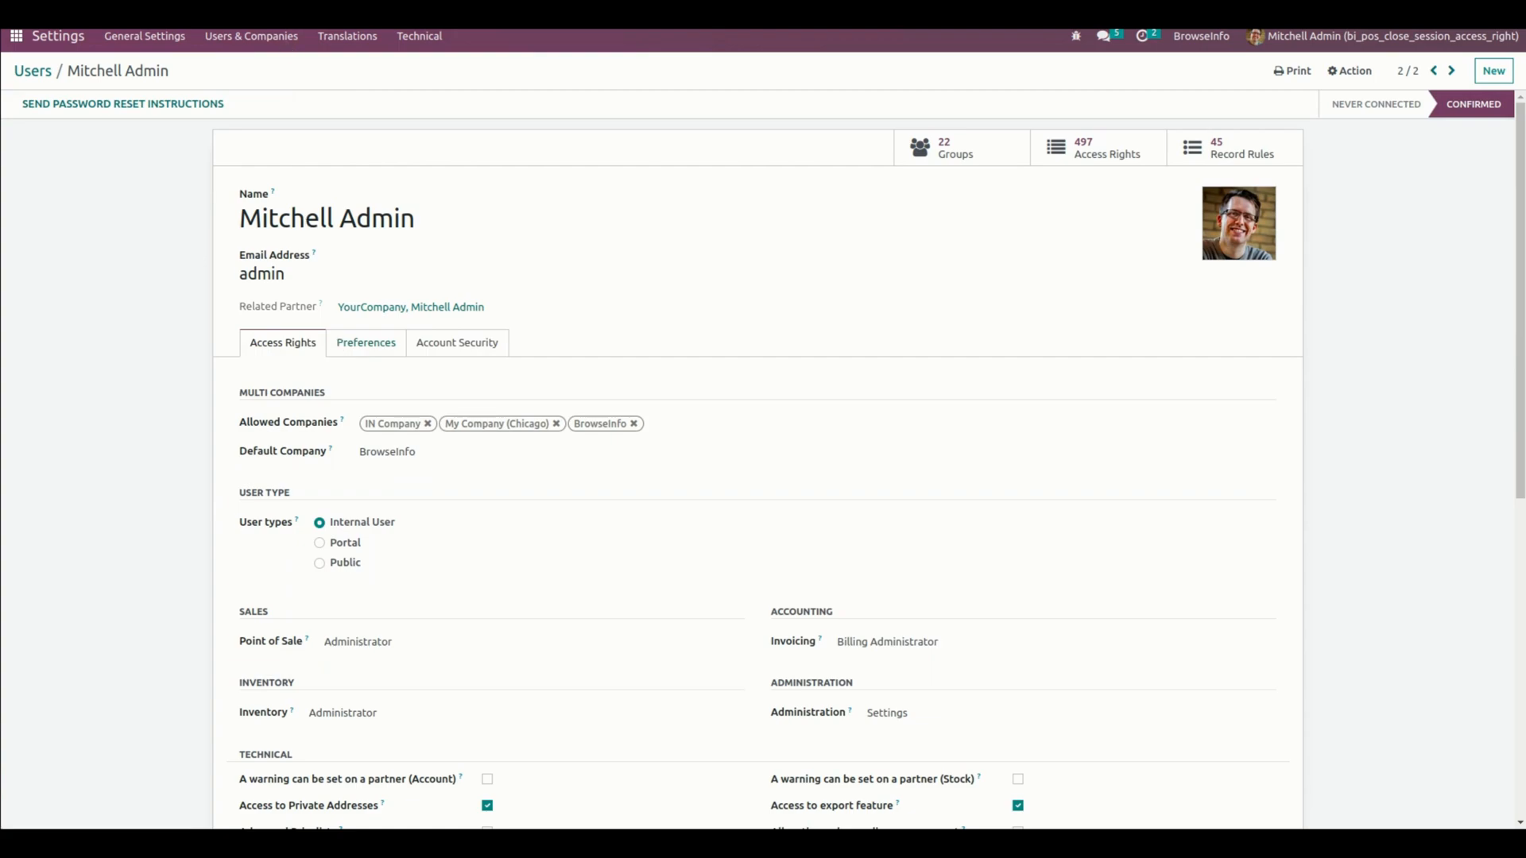
left_click(16, 37)
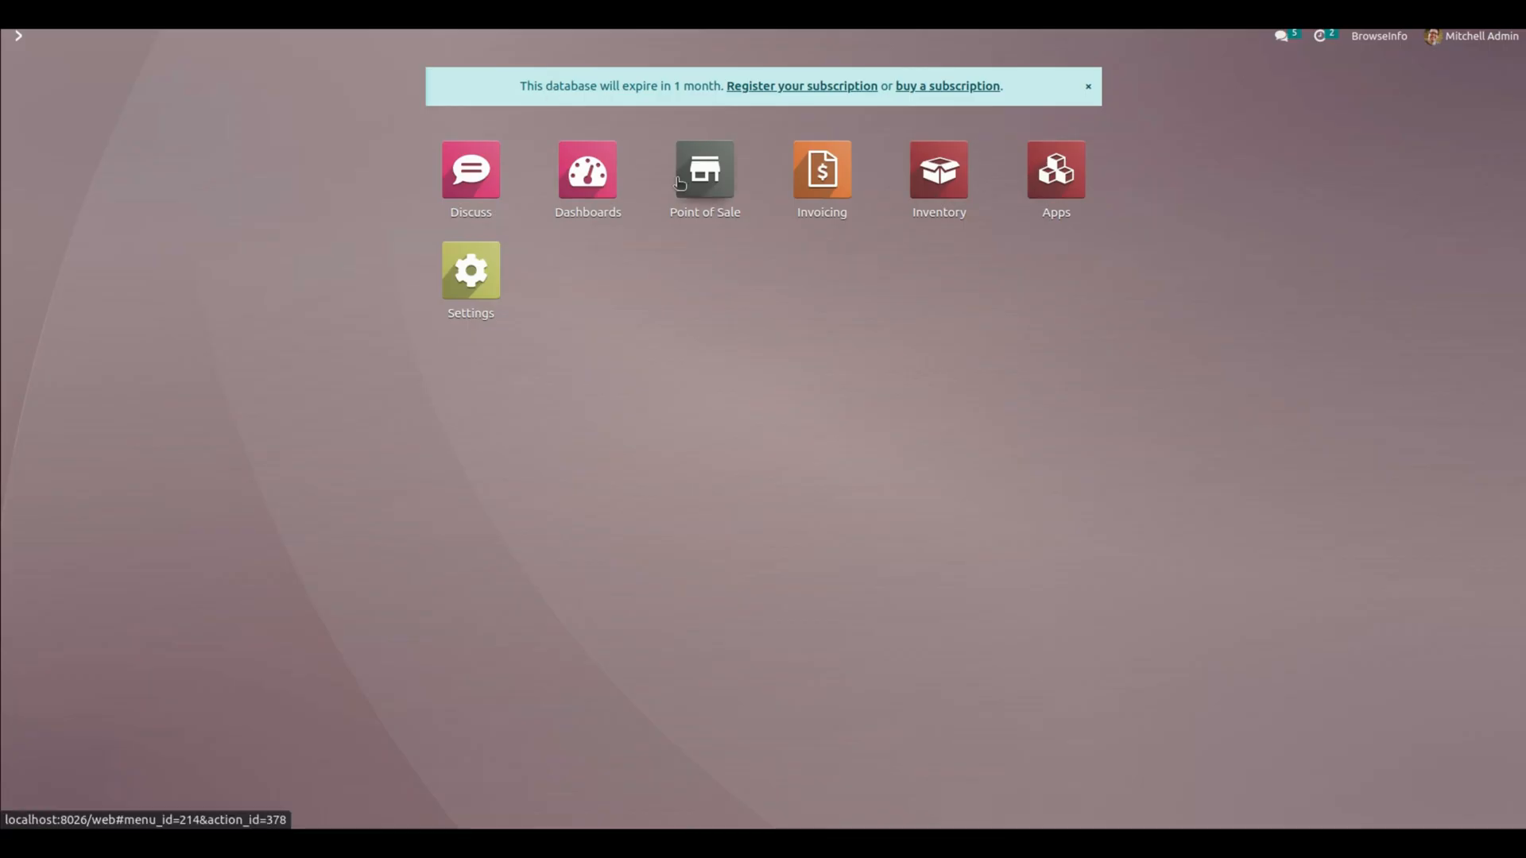
Start a Shop POS session with zero opening cash, see its closing dialog lacks Close Session, and discard it
left_click(704, 170)
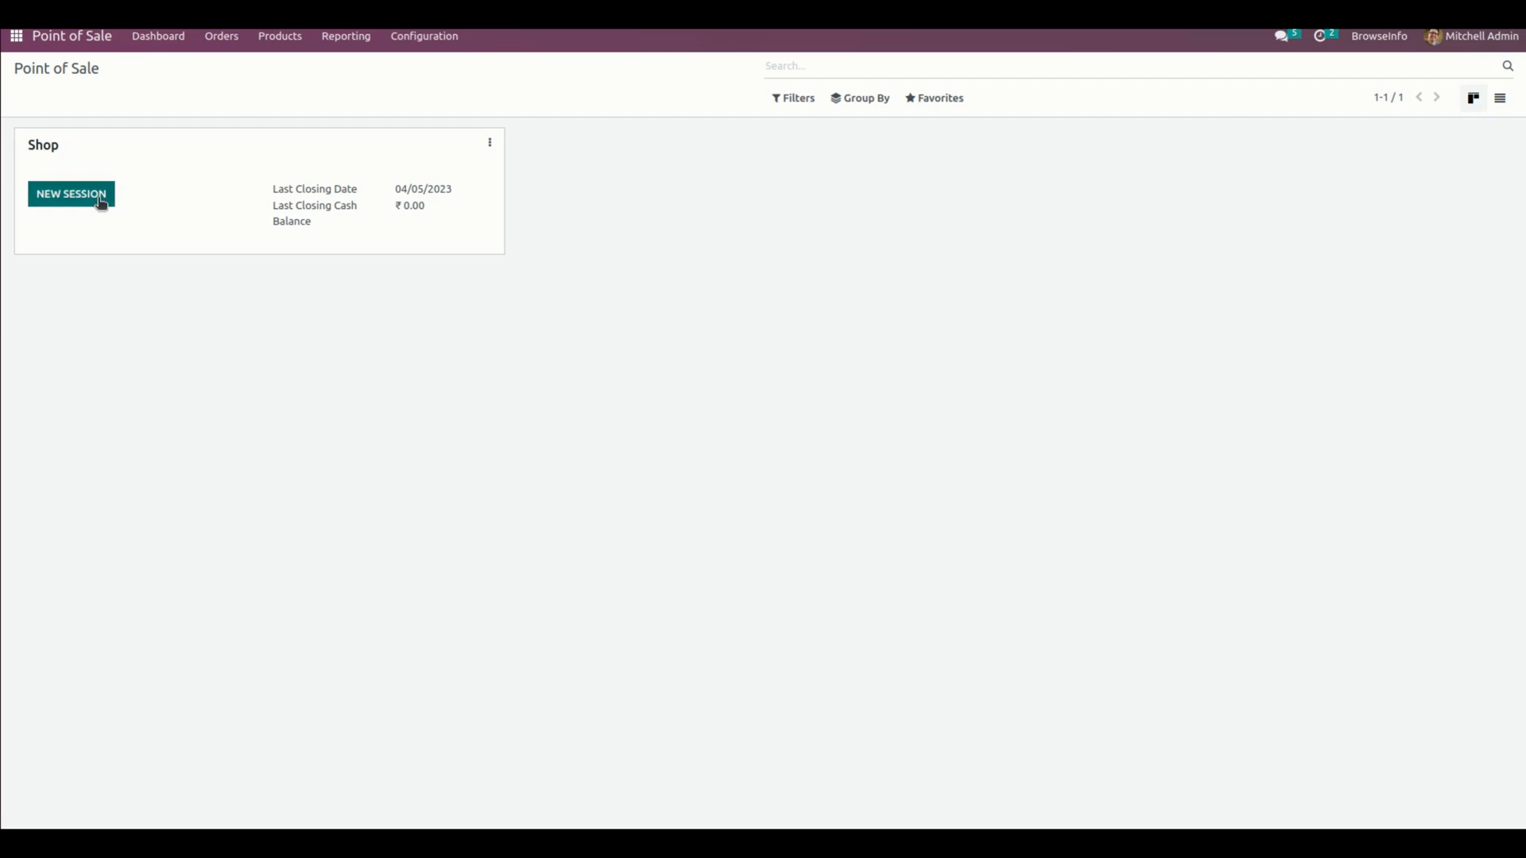
left_click(70, 194)
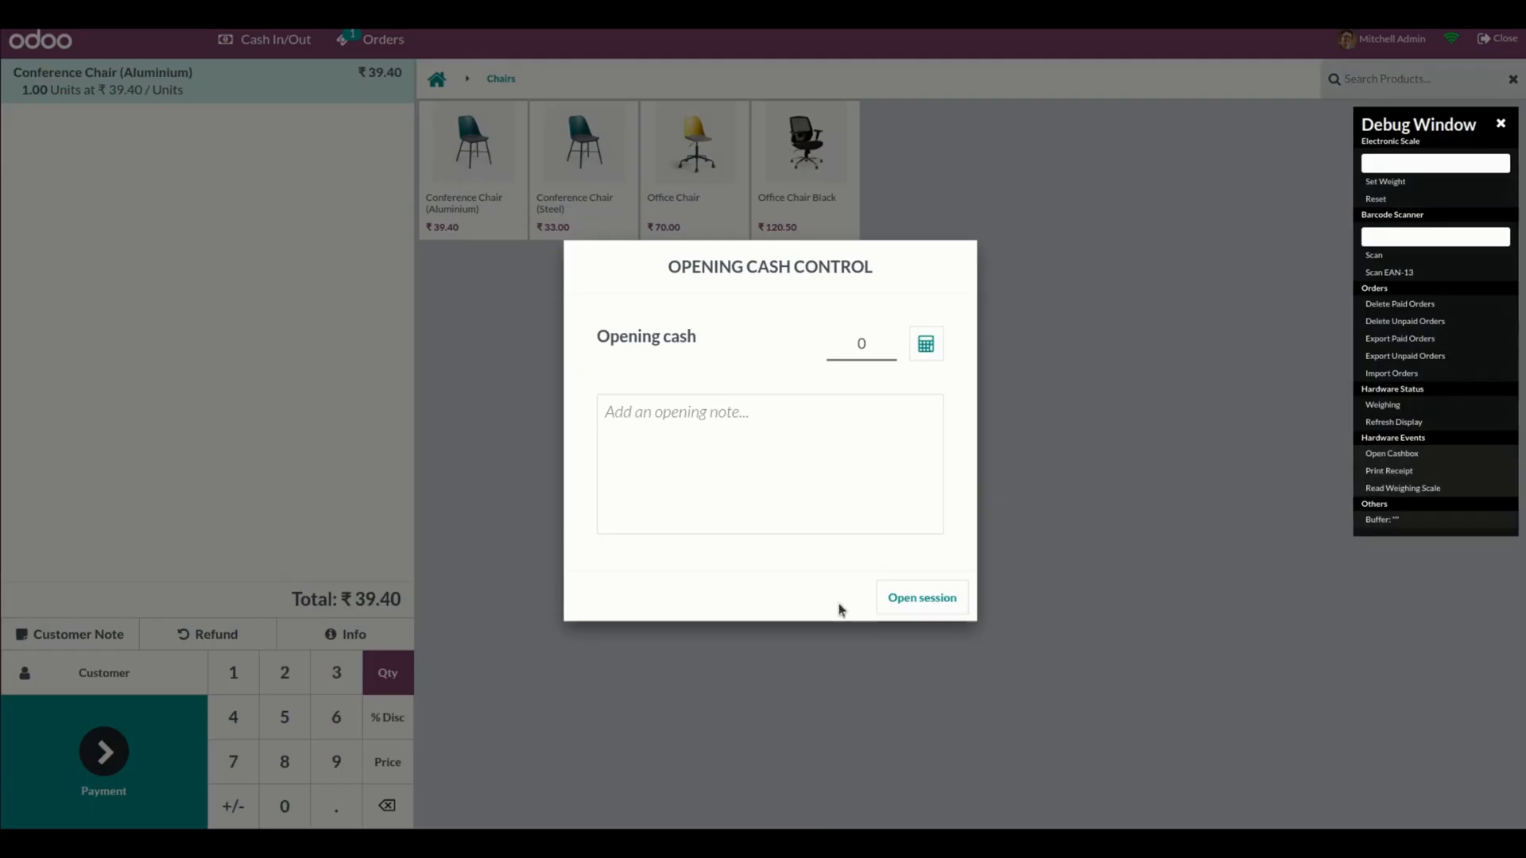
left_click(921, 596)
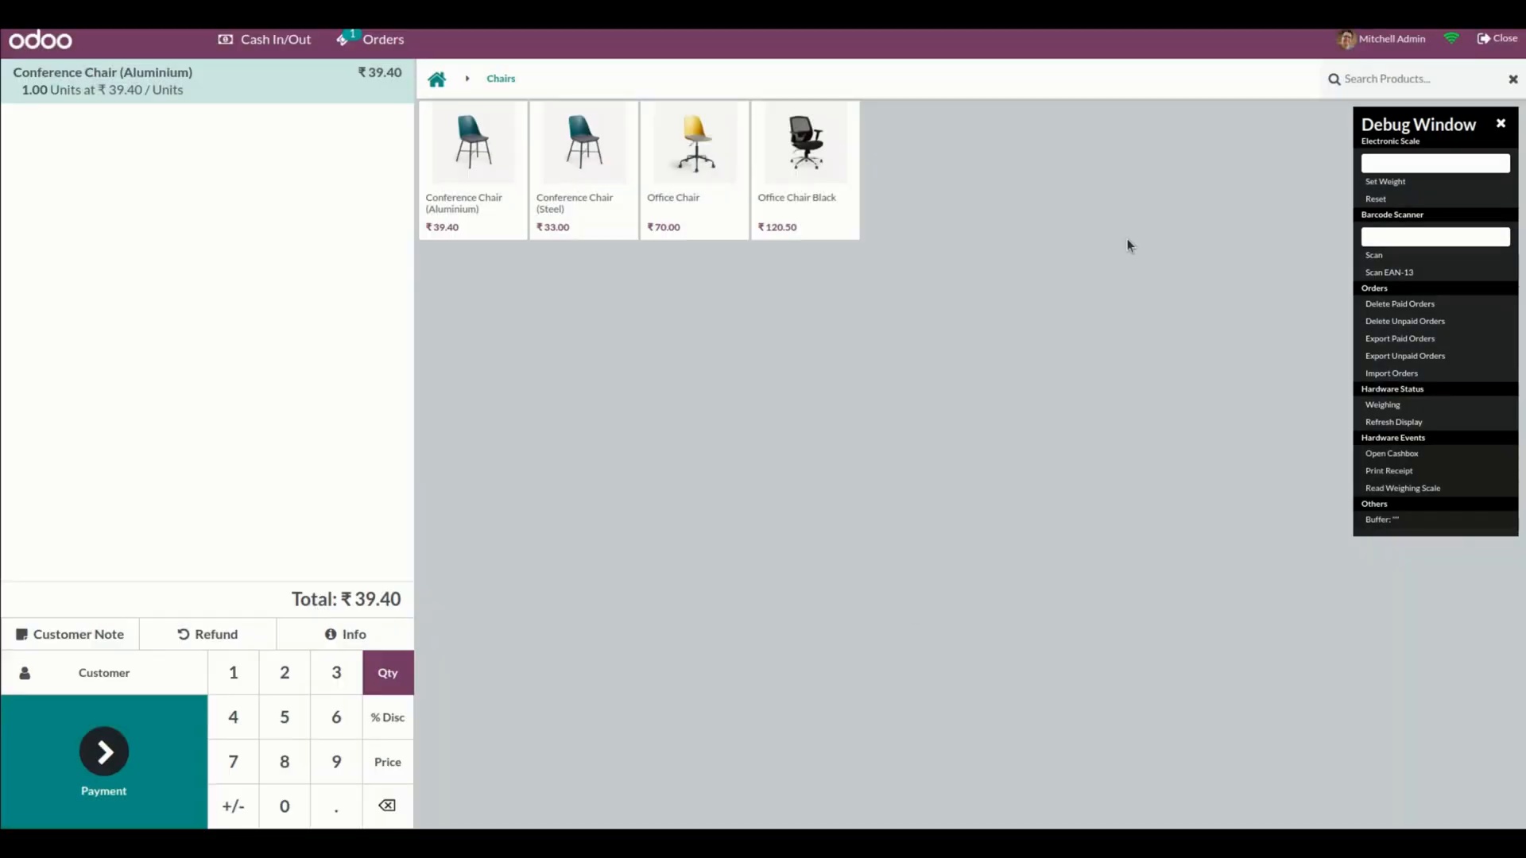
left_click(1502, 38)
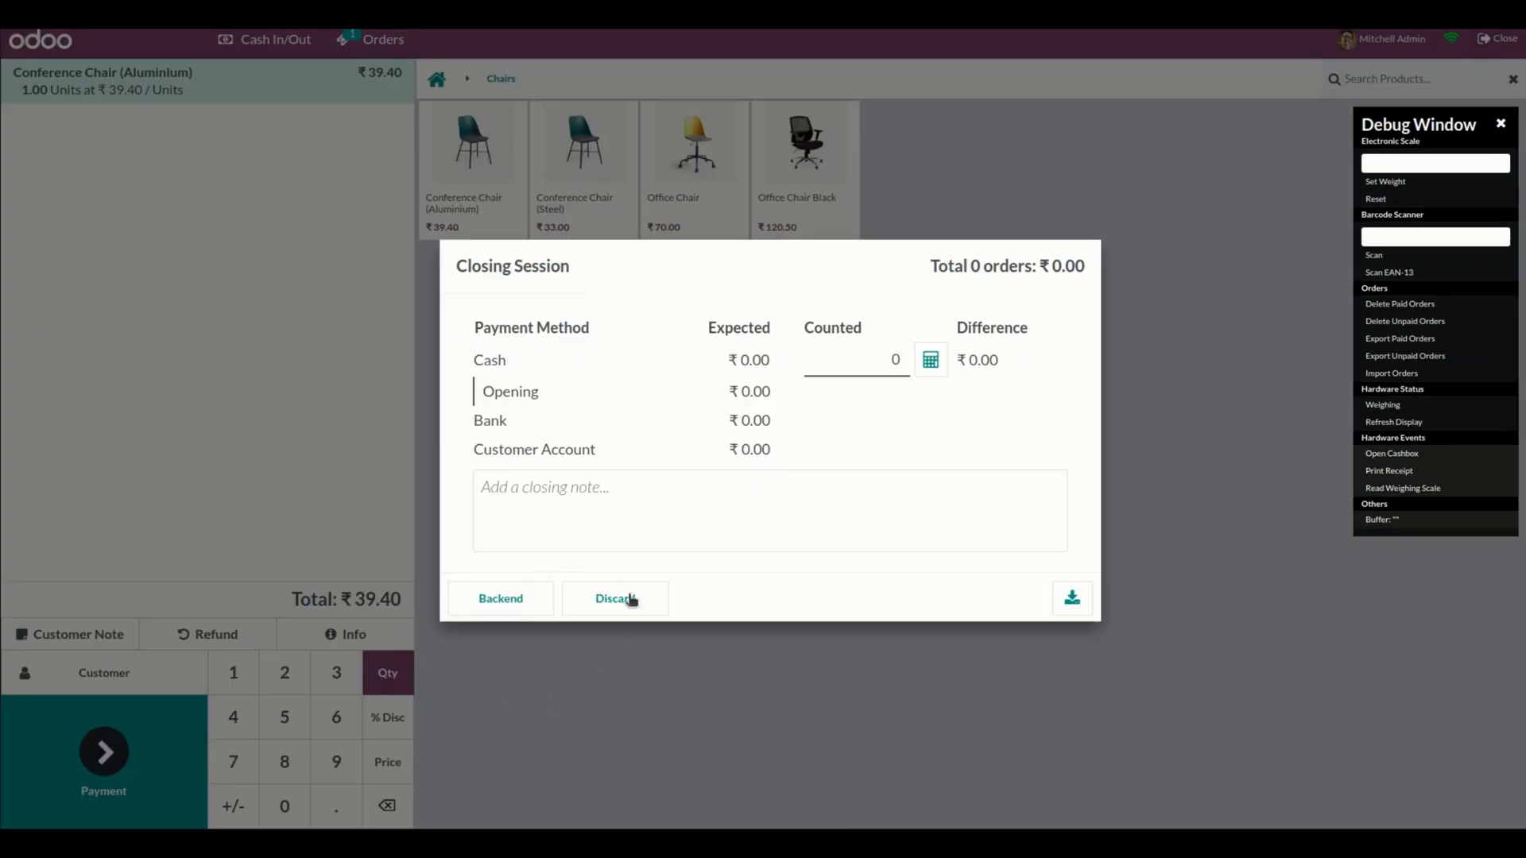
mouse_move(523, 637)
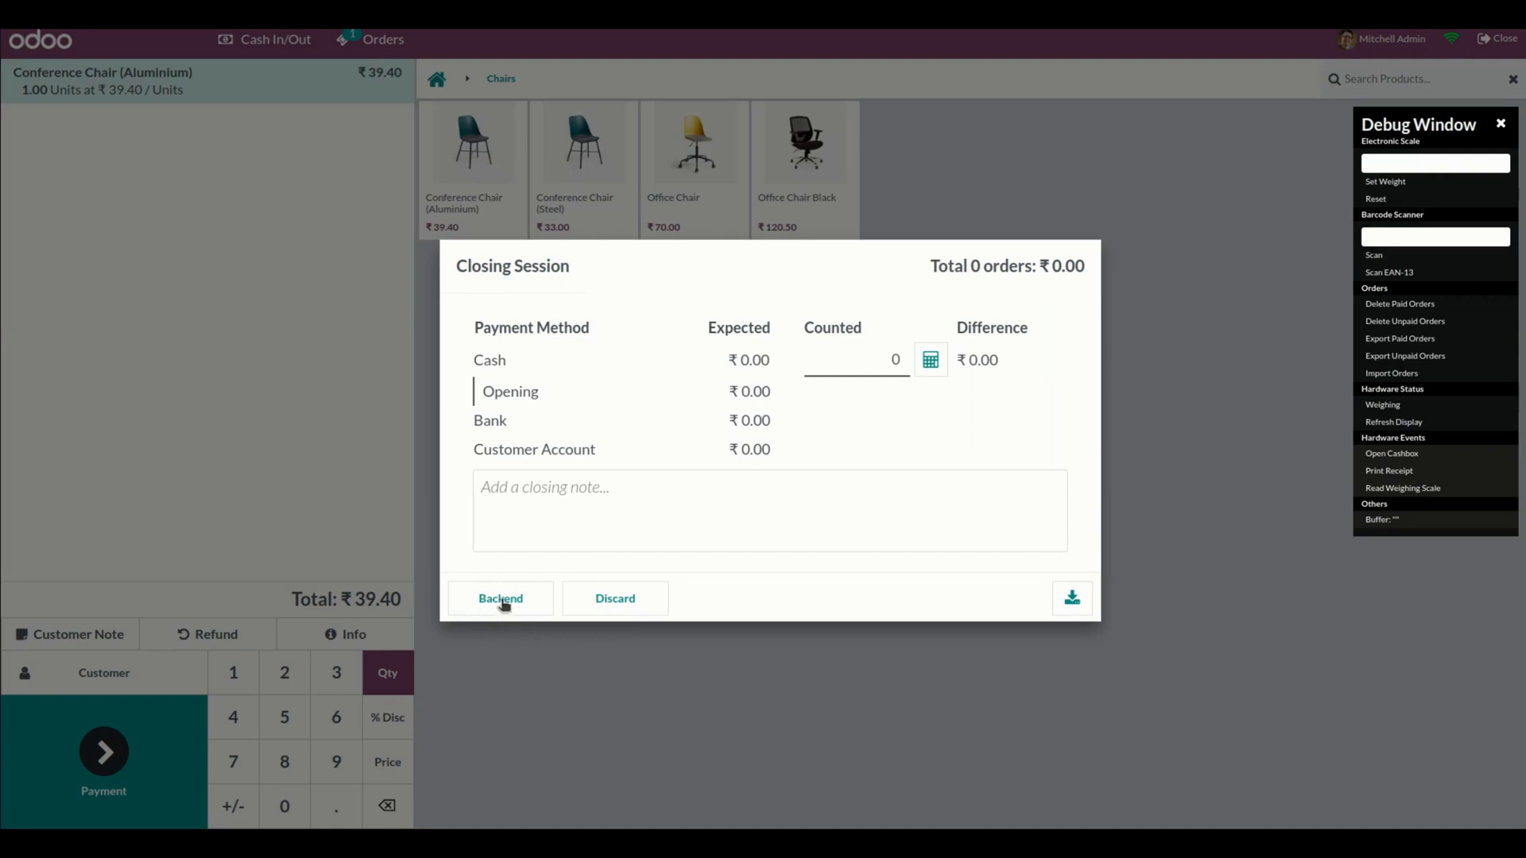
mouse_move(621, 610)
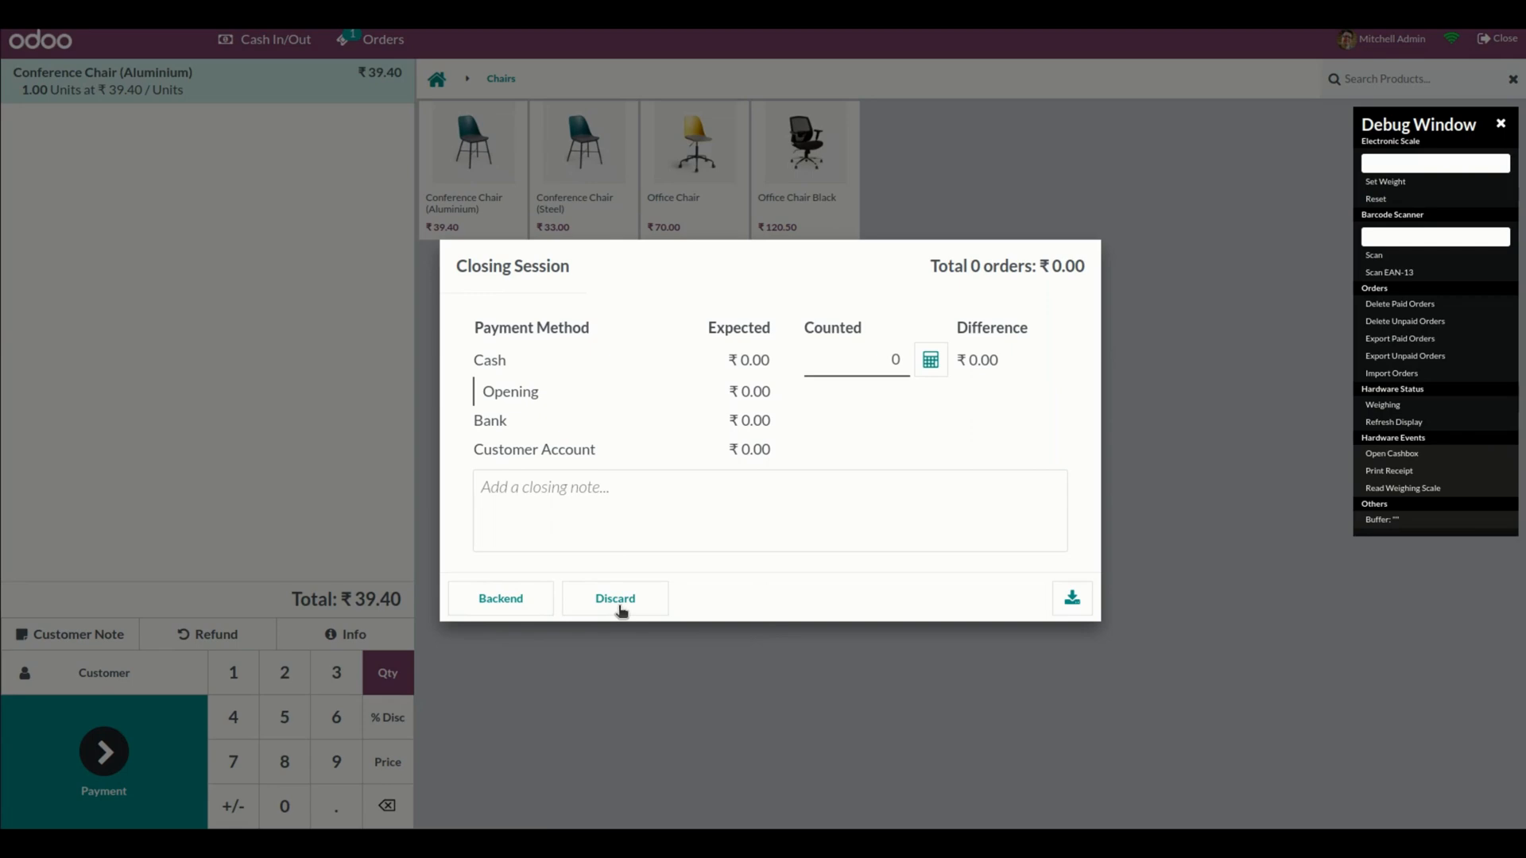
left_click(501, 599)
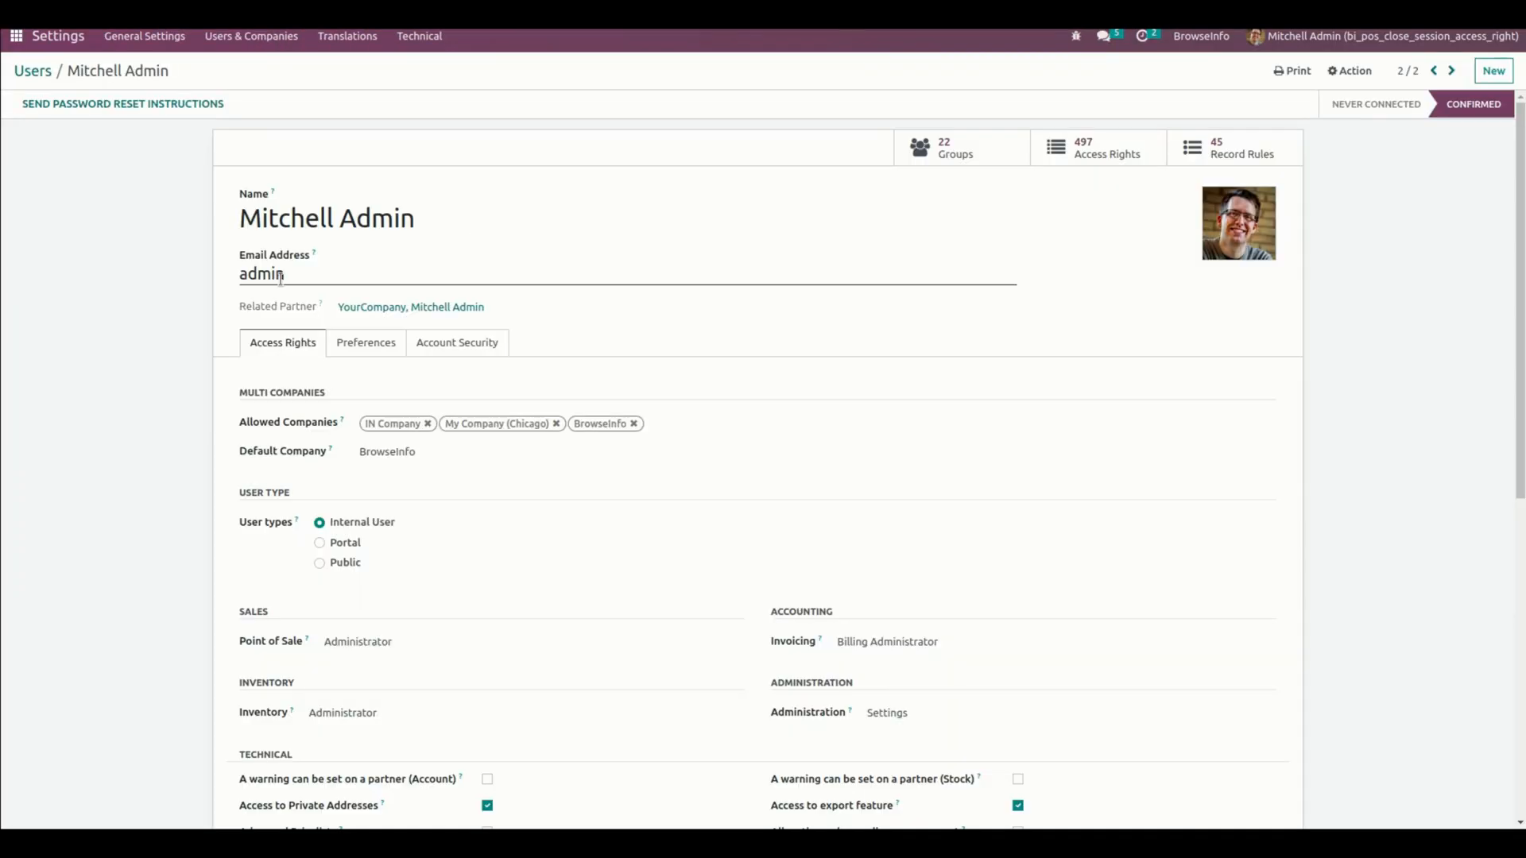
Uncheck Hide POS Close Session Button for Mitchell Admin, save, and go to the Point of Sale dashboard
scroll("down", 3)
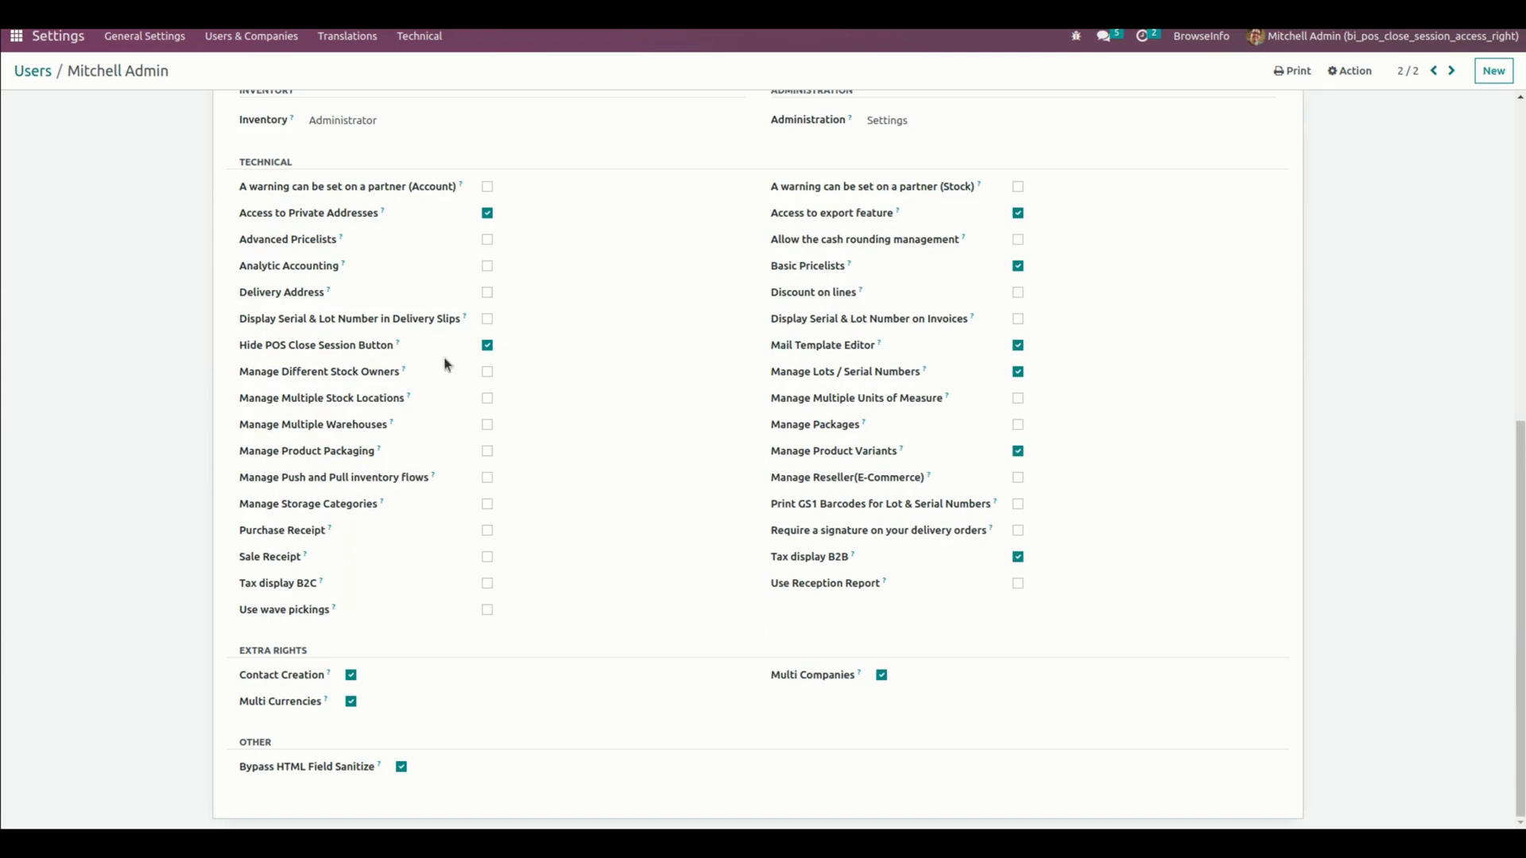
left_click(486, 344)
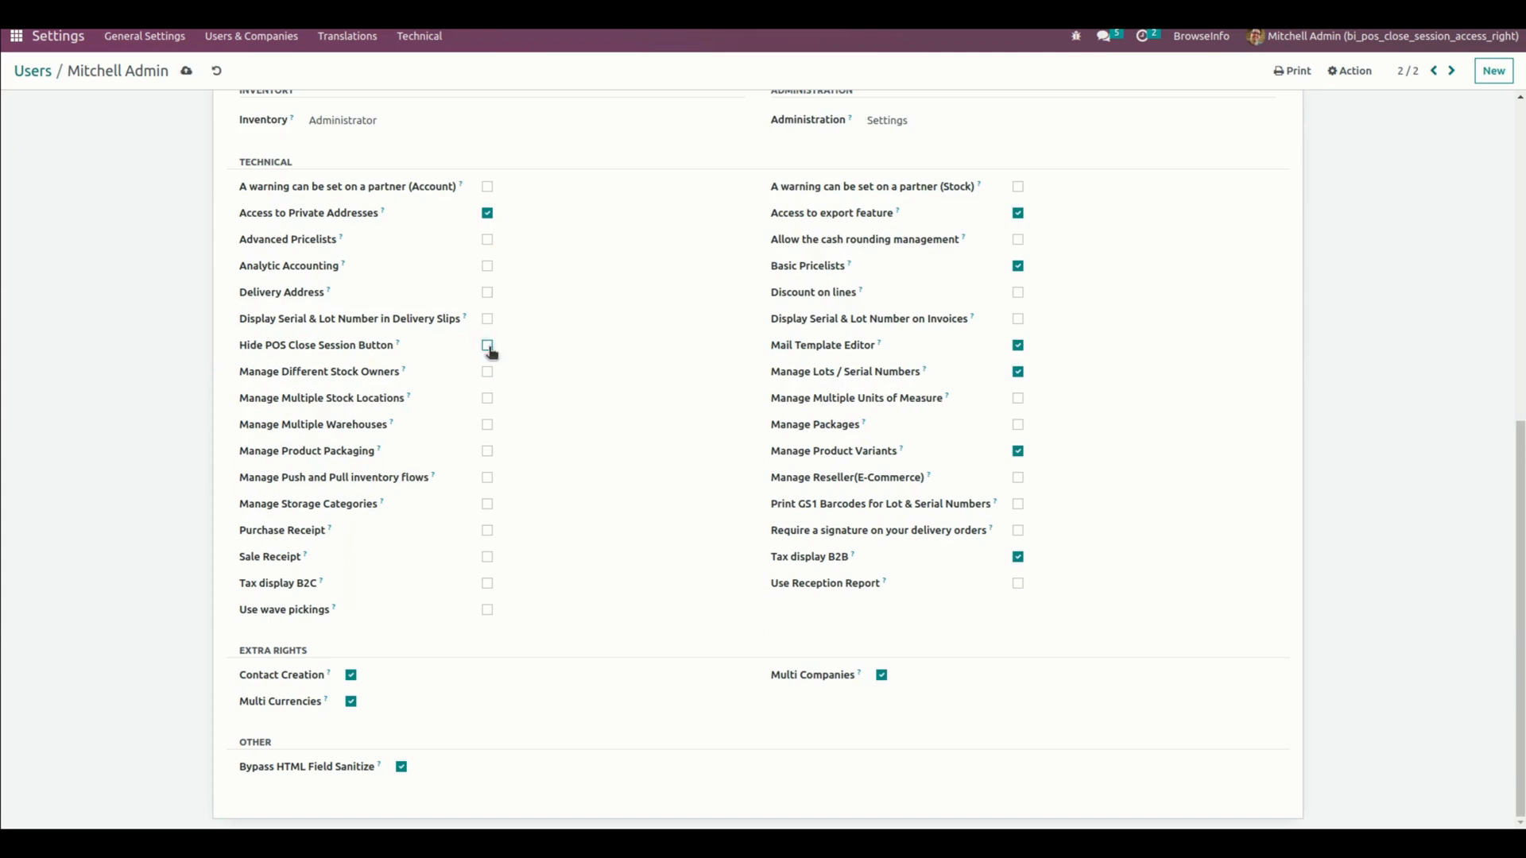
scroll("up", 3)
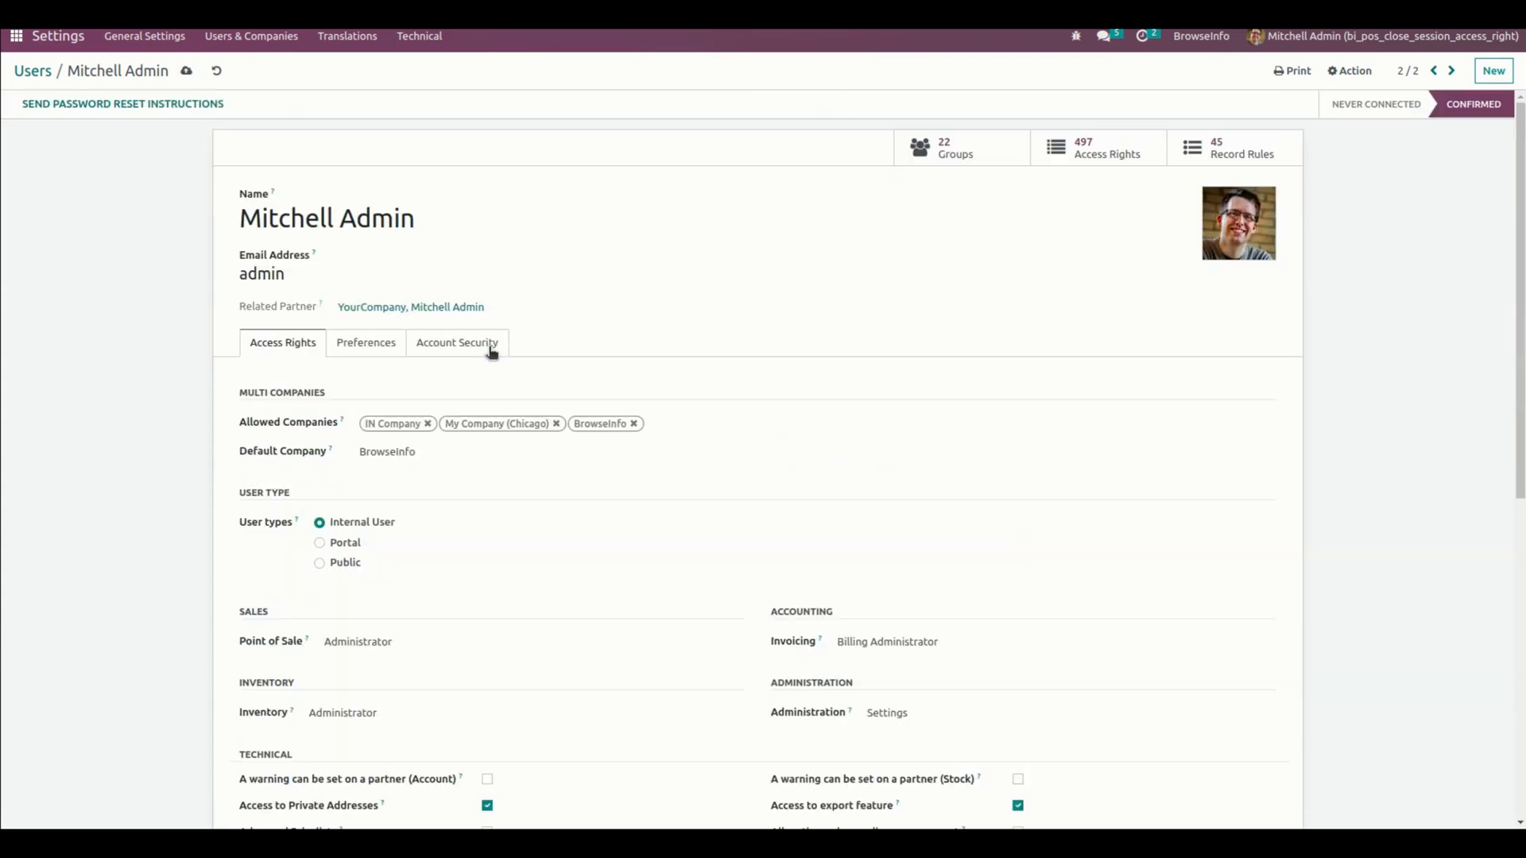
left_click(186, 70)
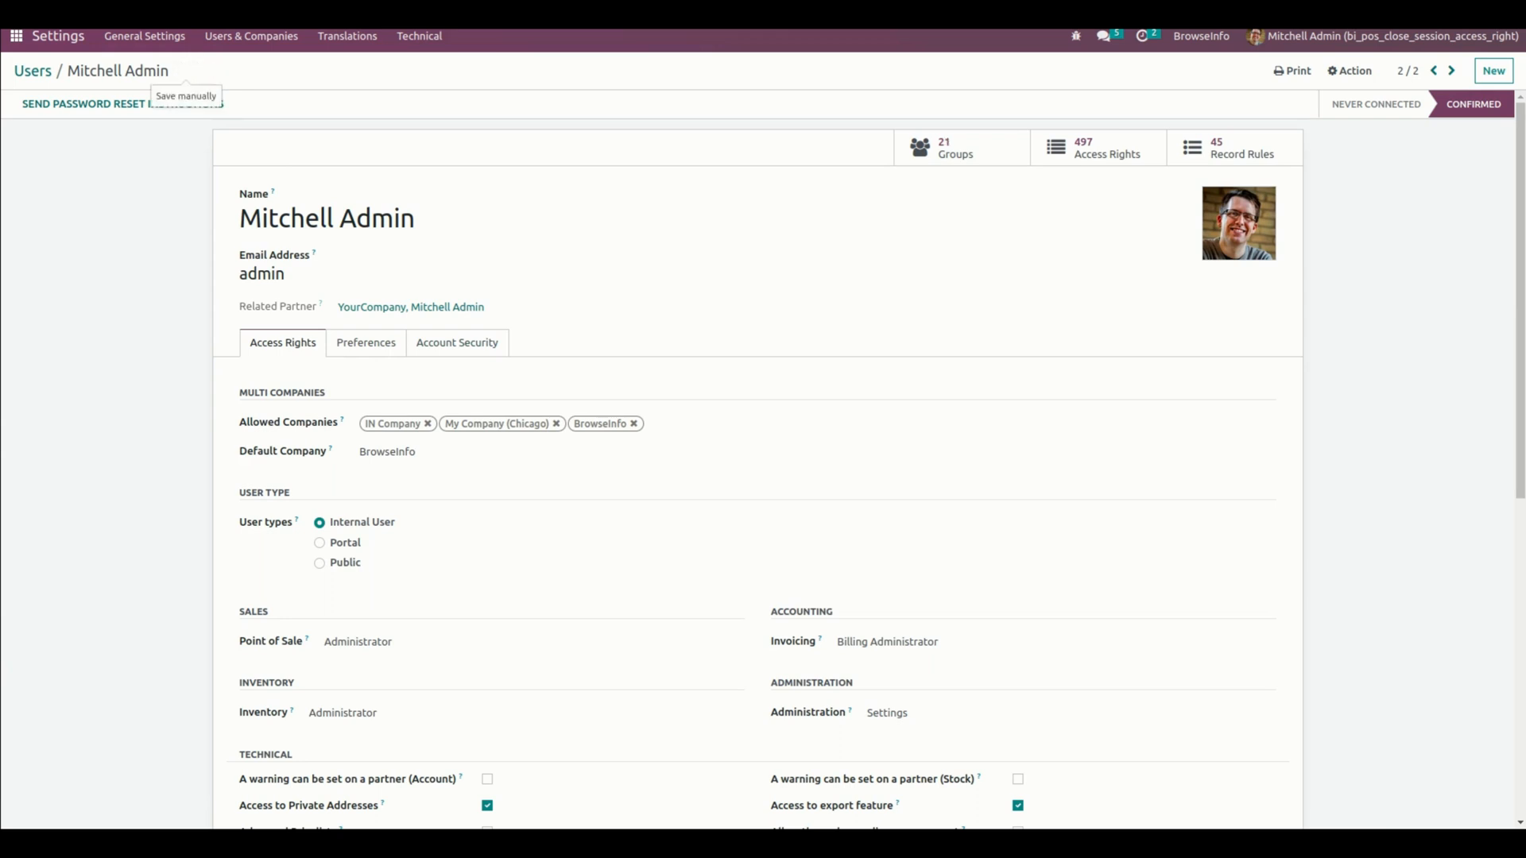
left_click(15, 37)
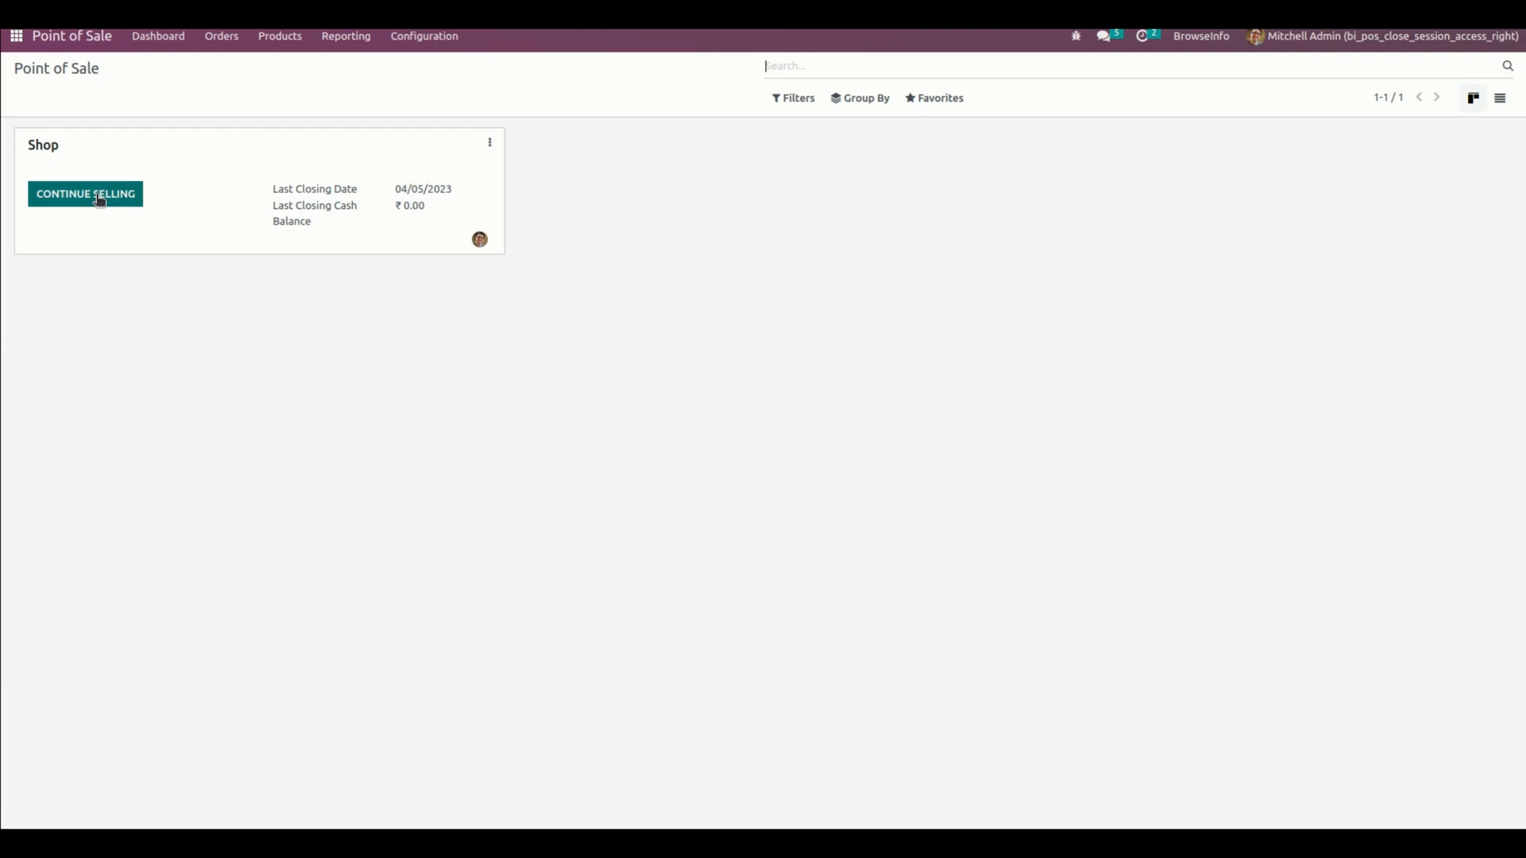
Resume the Shop session and end it via the now-available Close Session option
left_click(84, 194)
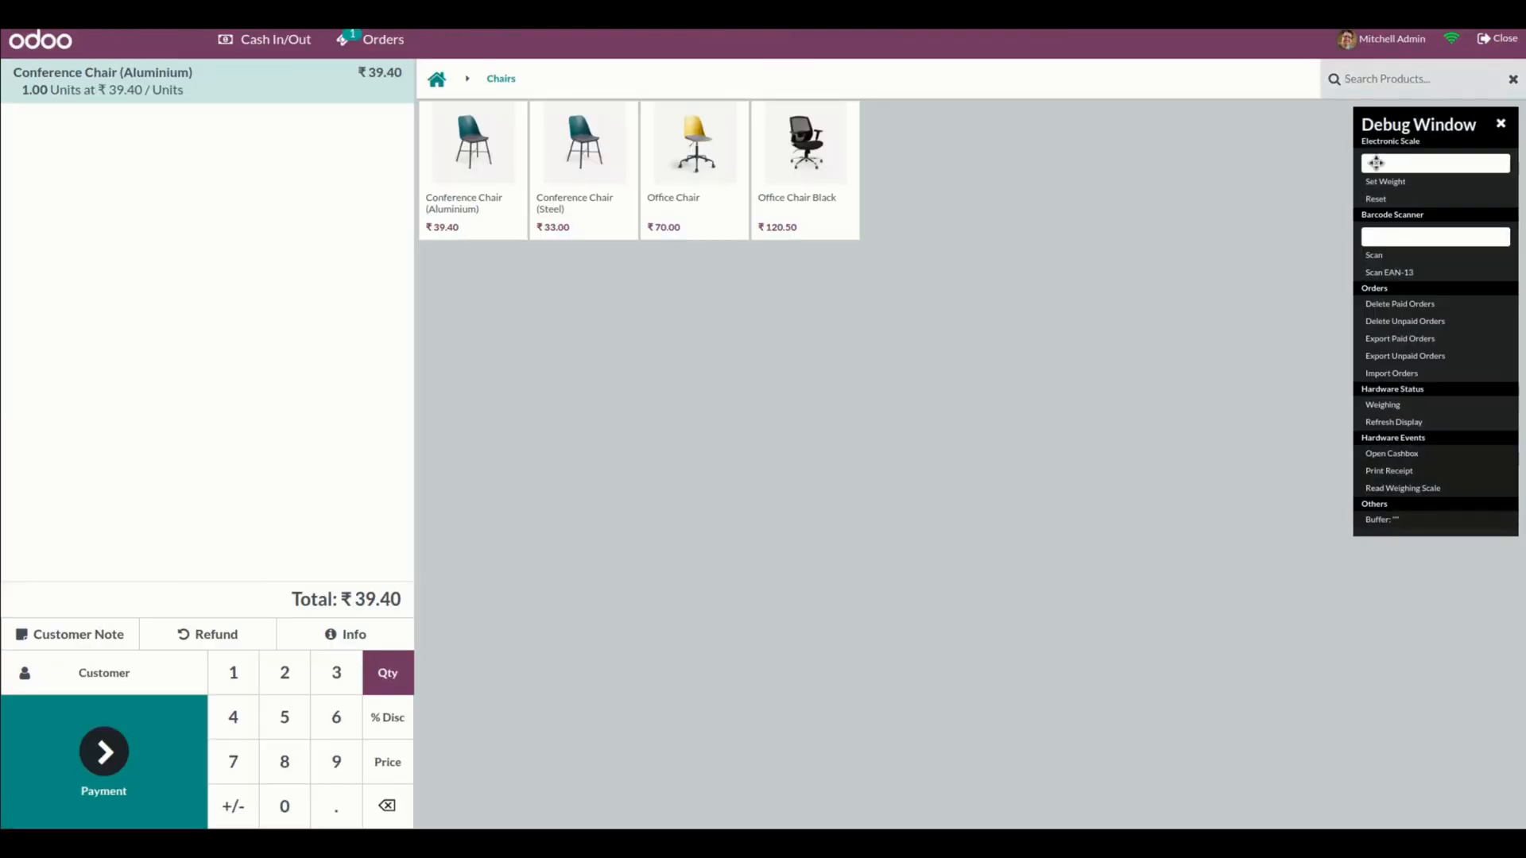
left_click(1505, 38)
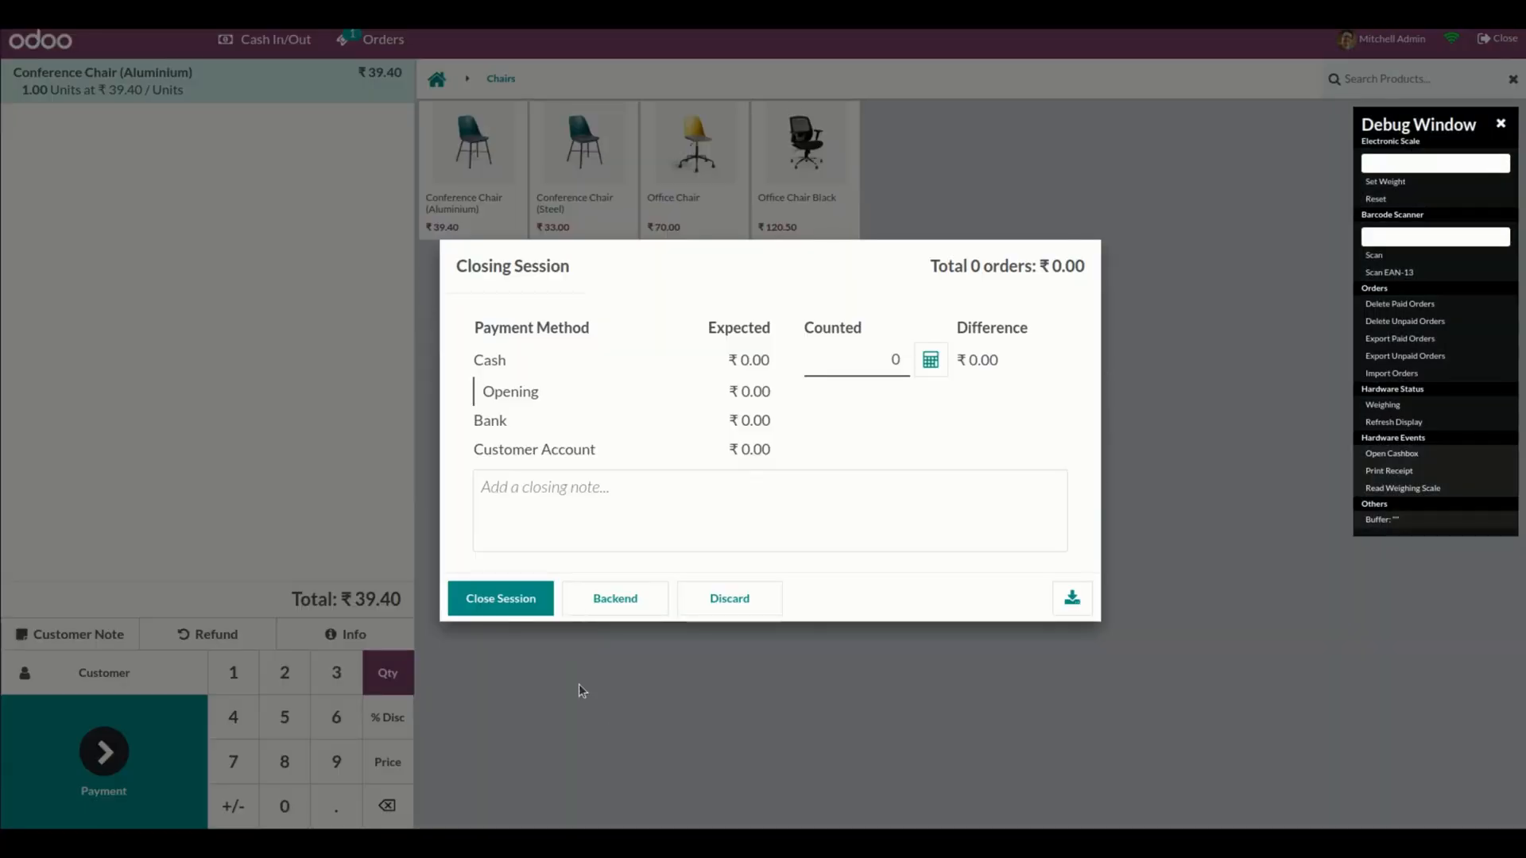
mouse_move(472, 669)
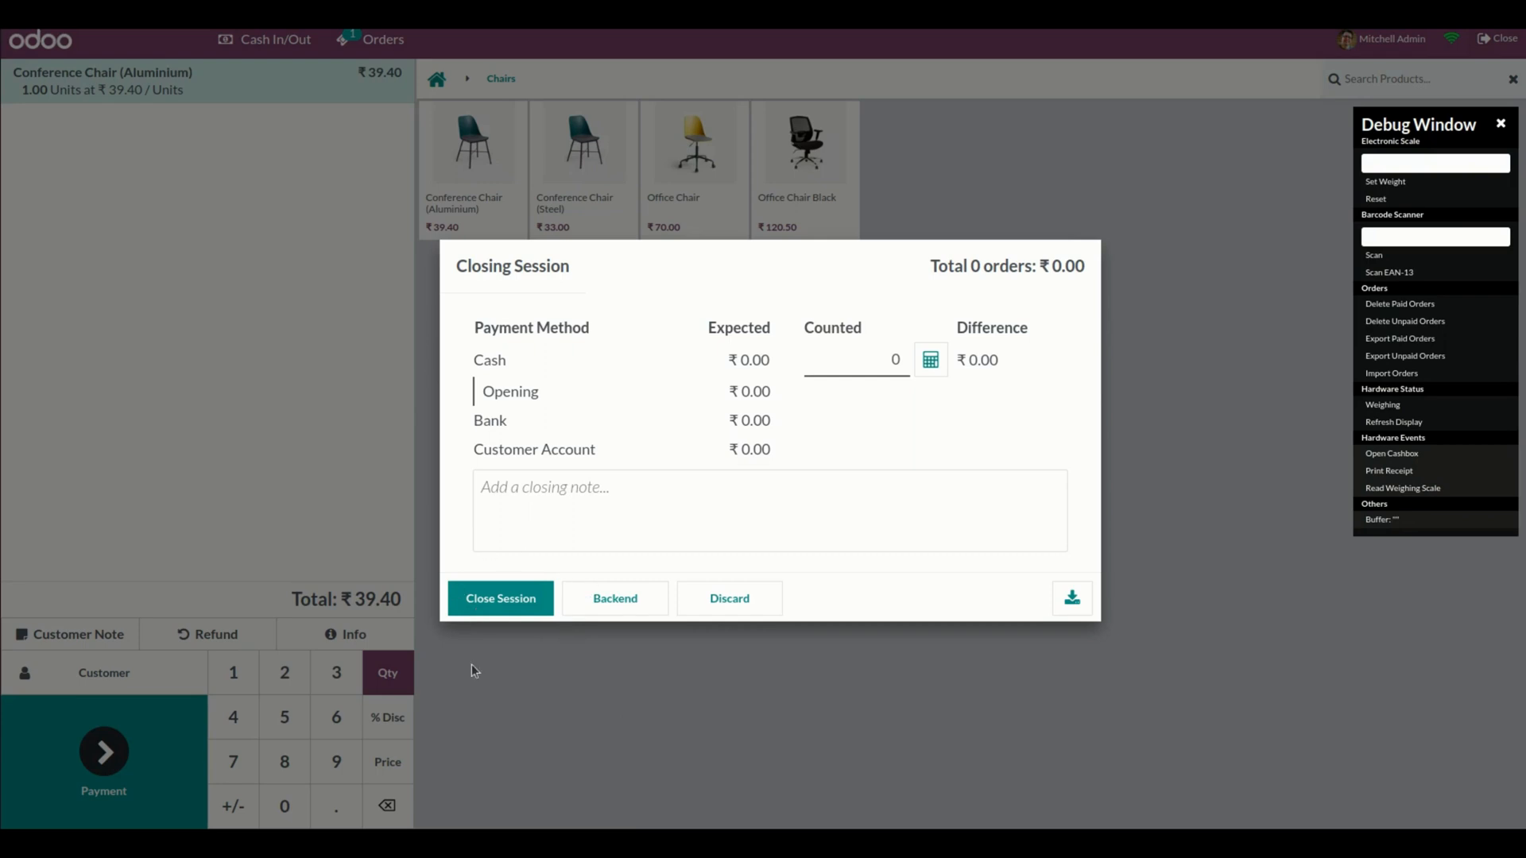
mouse_move(510, 658)
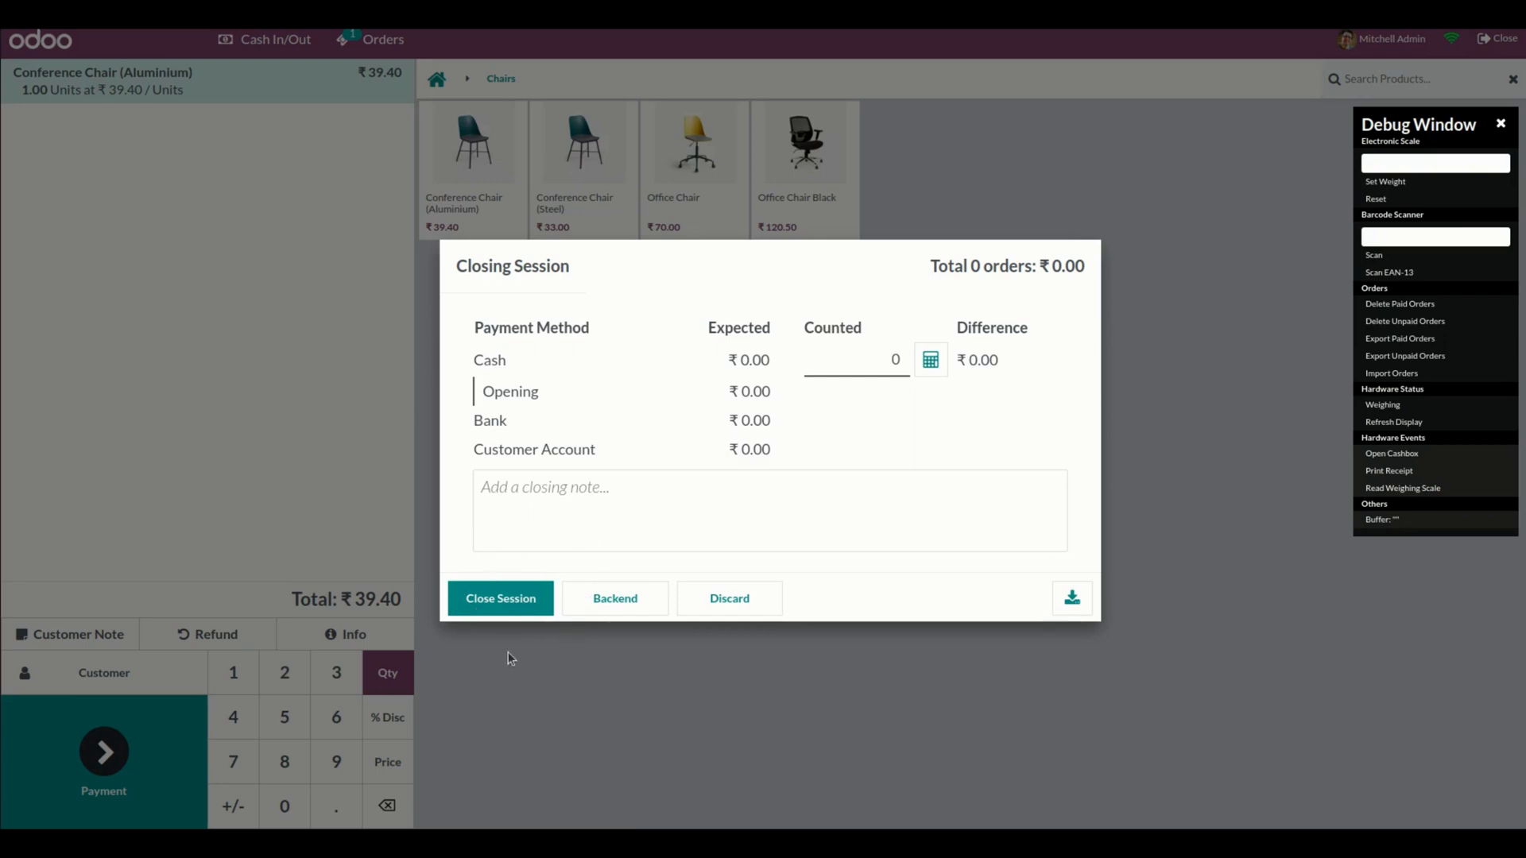
mouse_move(501, 597)
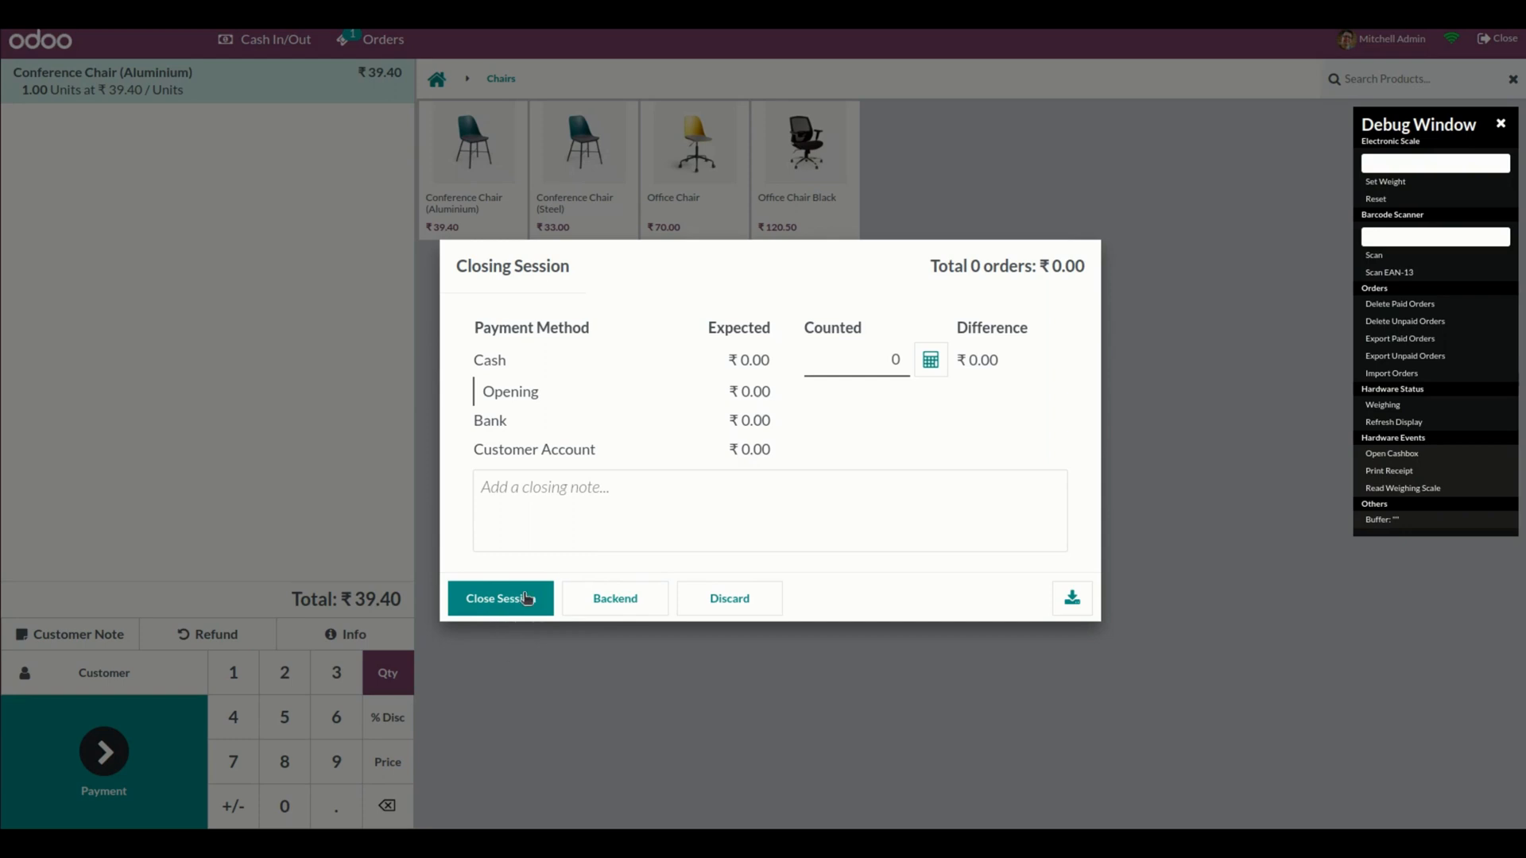
left_click(499, 598)
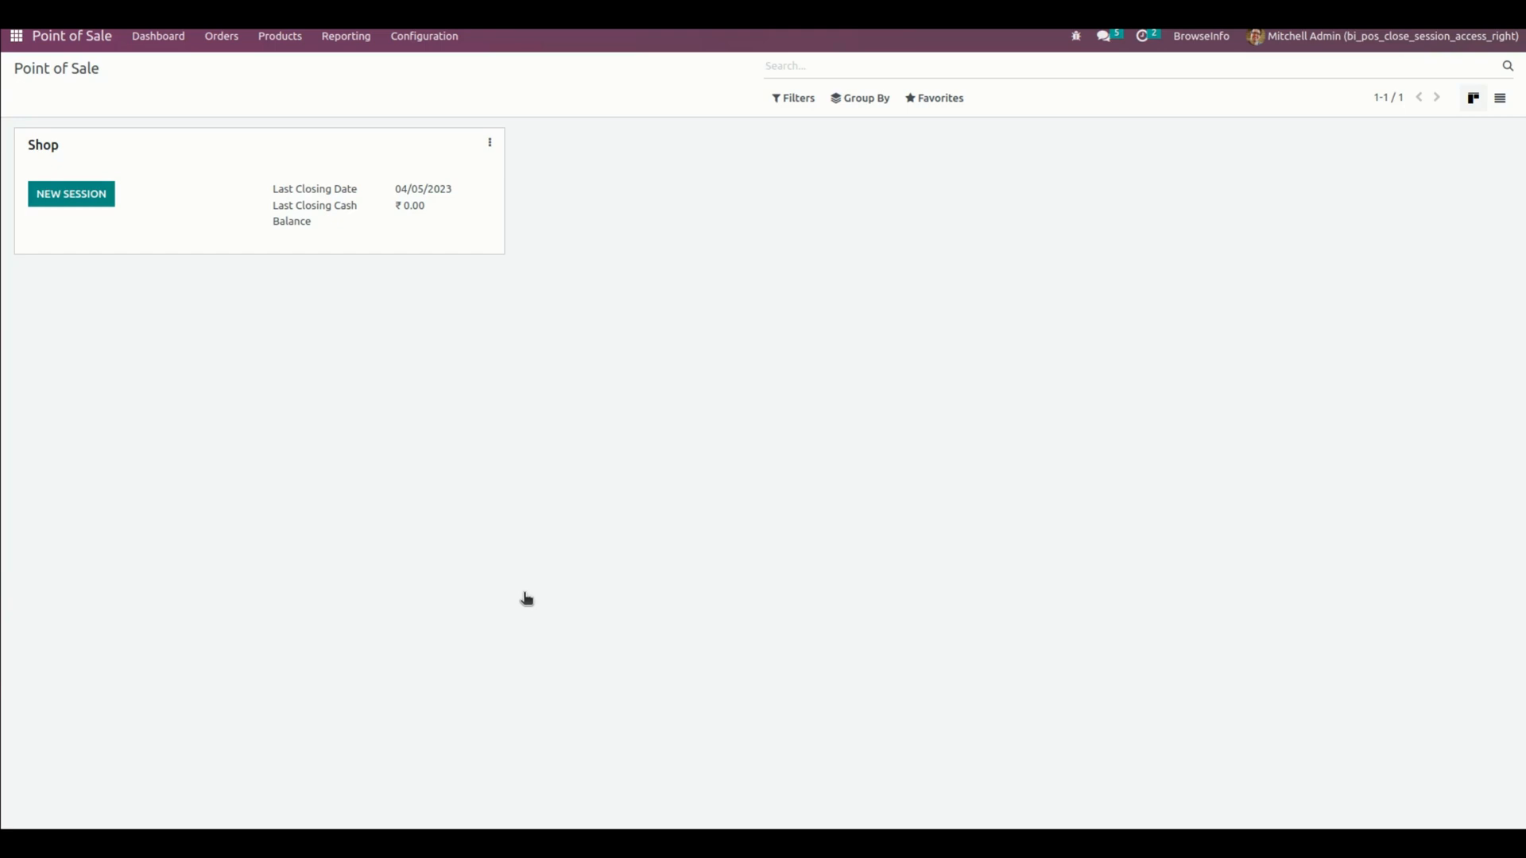
left_click(876, 65)
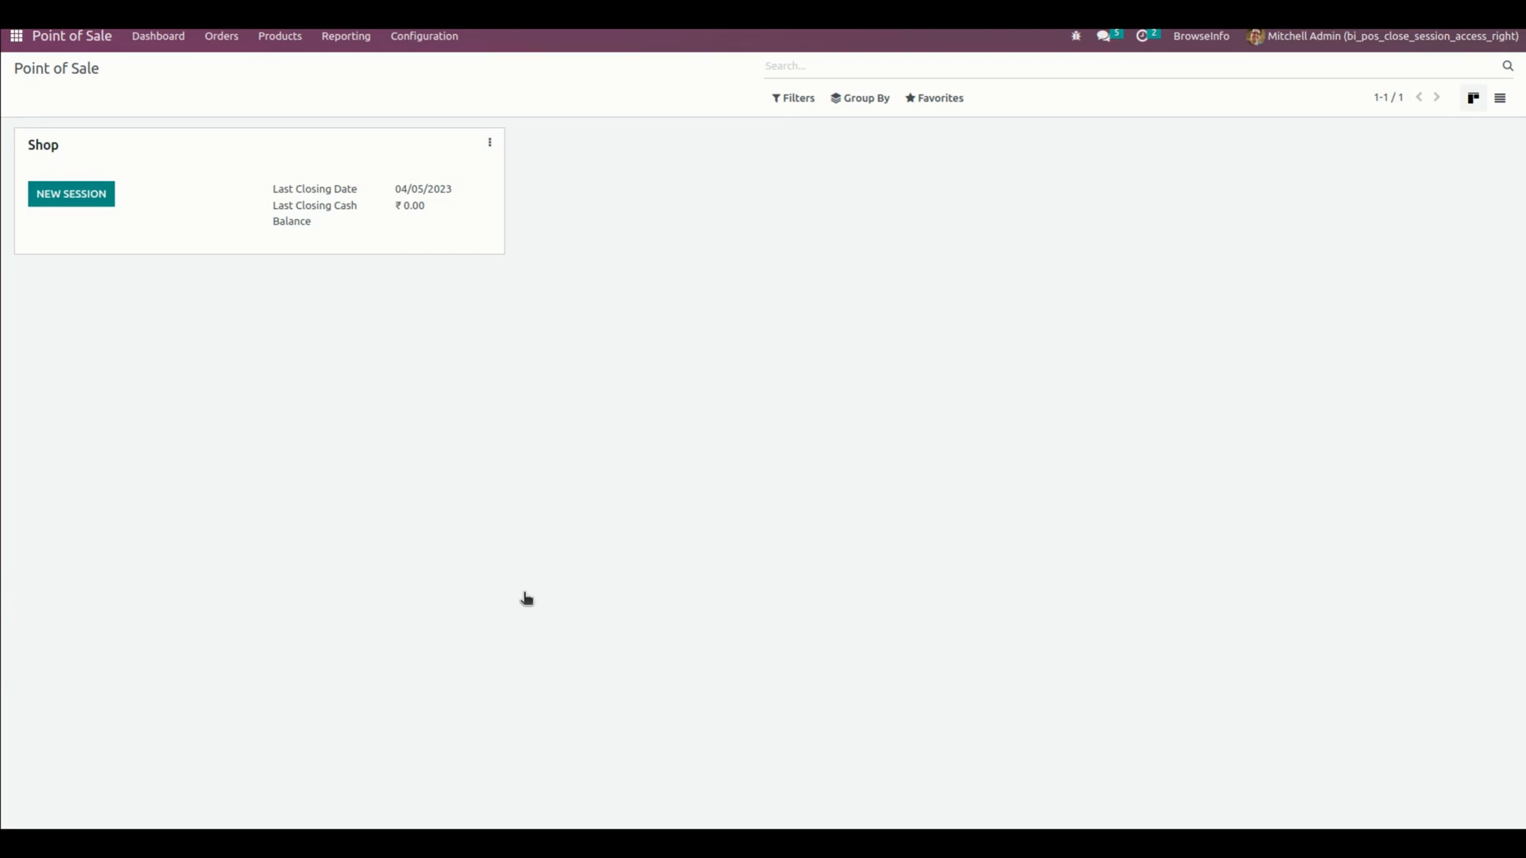
left_click(876, 65)
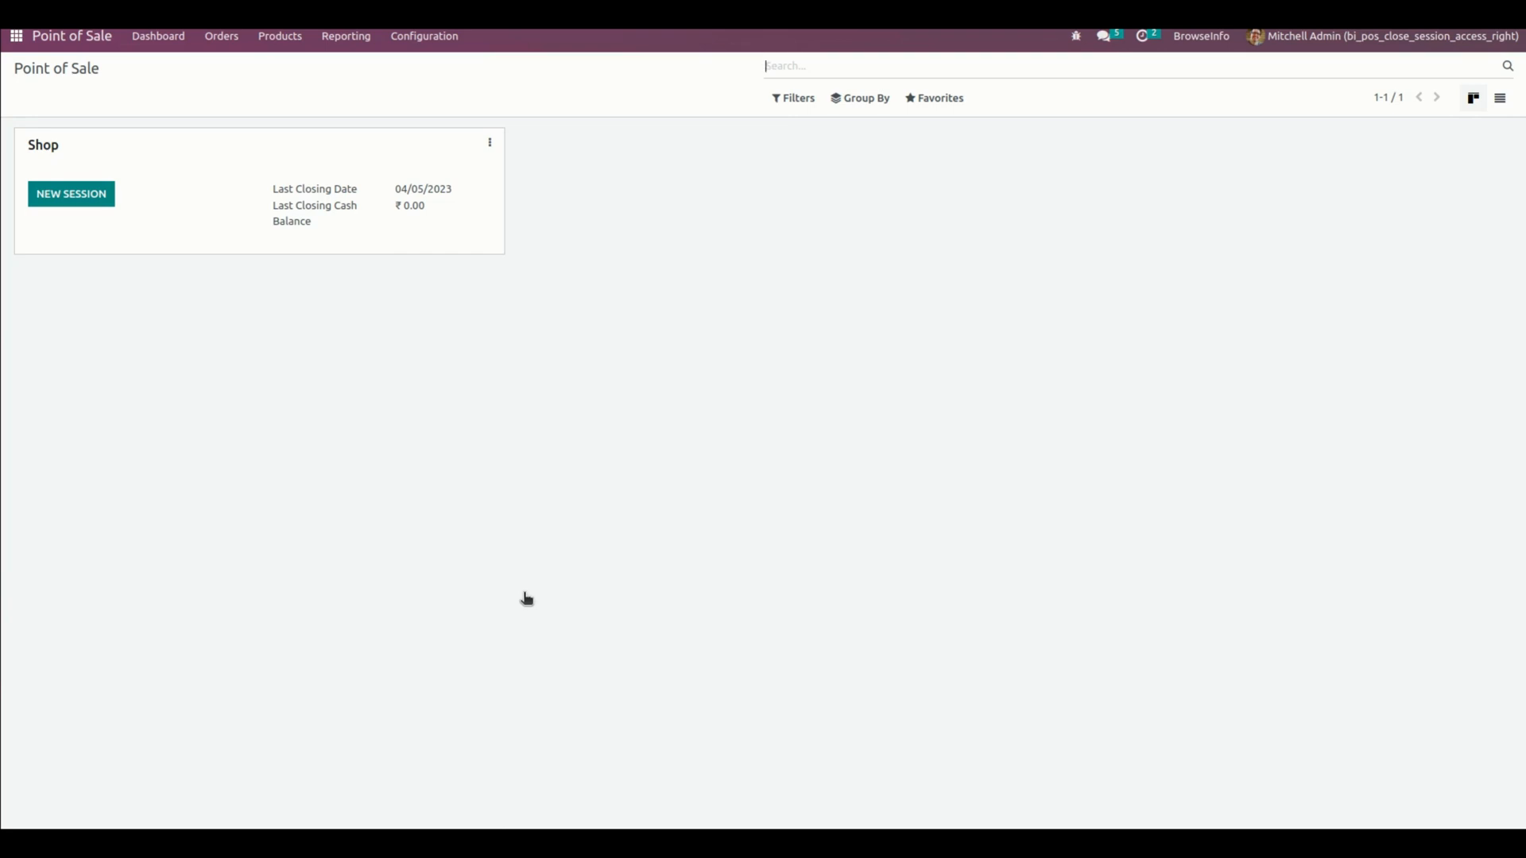